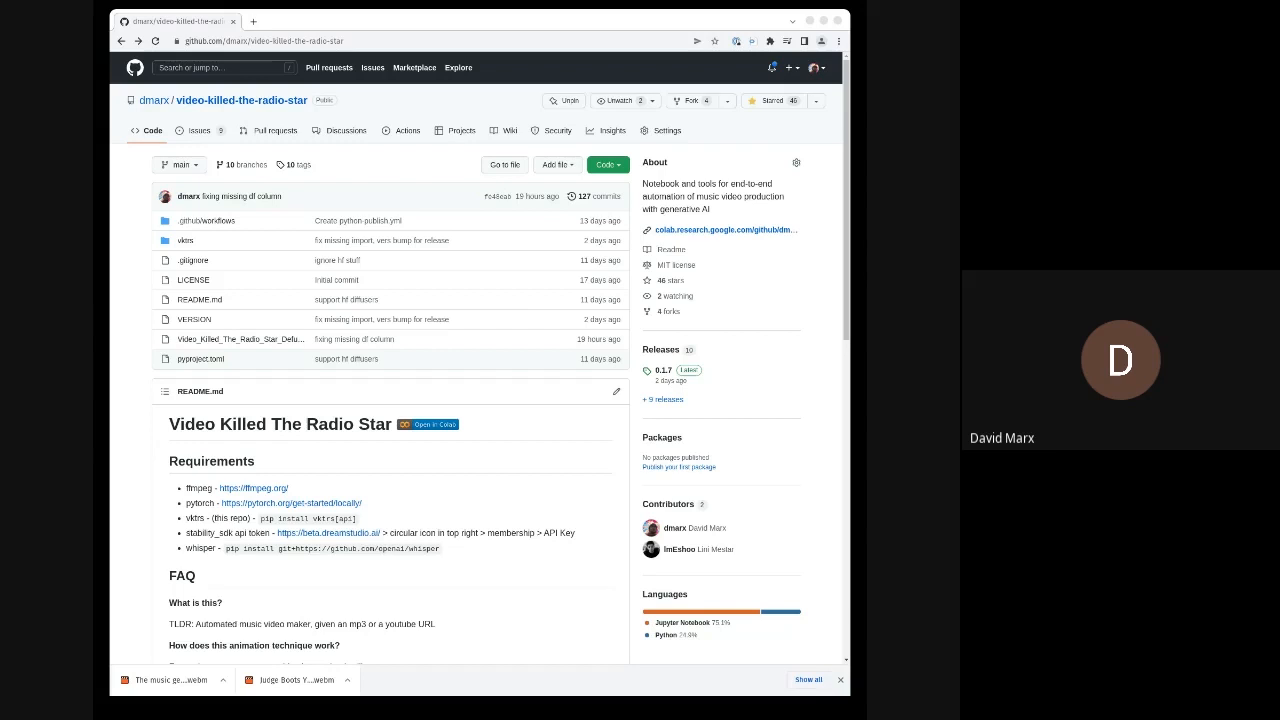
# Launch the Video Killed The Radio Star notebook in Colab via the Open in Colab badge.
pyautogui.click(428, 424)
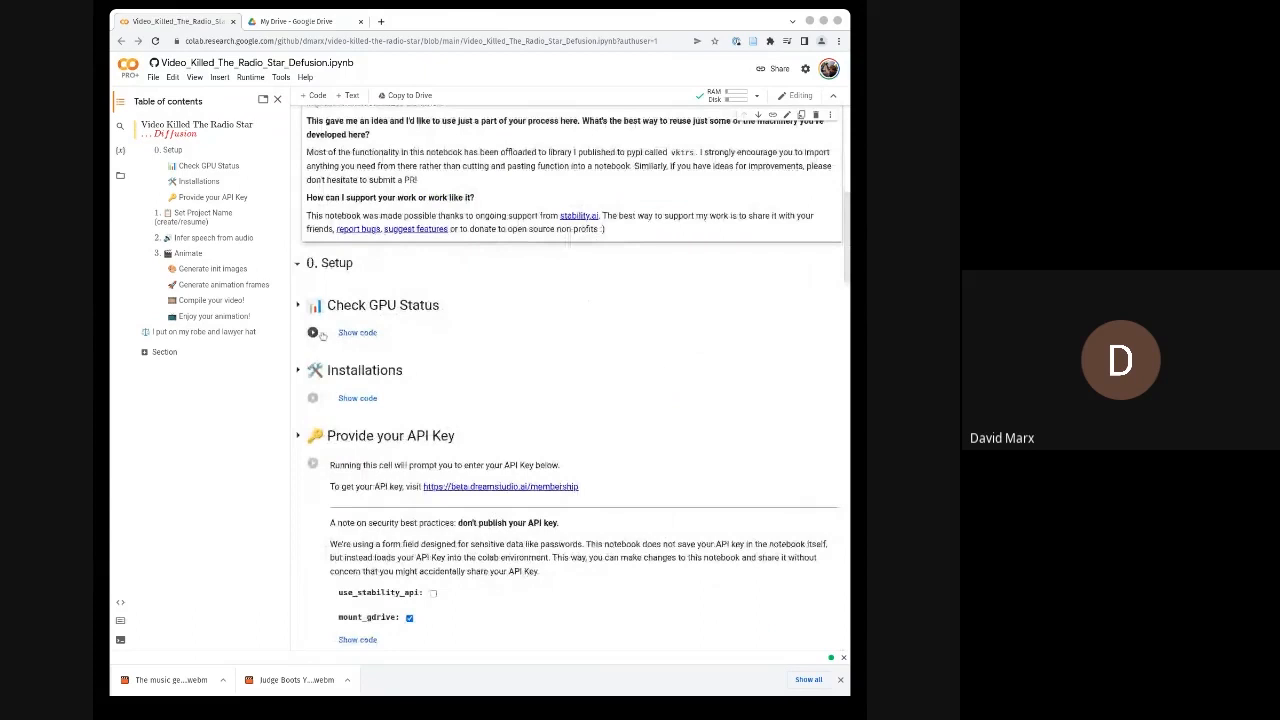
# Run the Check GPU Status cell, accepting the authorship warning with Run anyway.
pyautogui.click(312, 332)
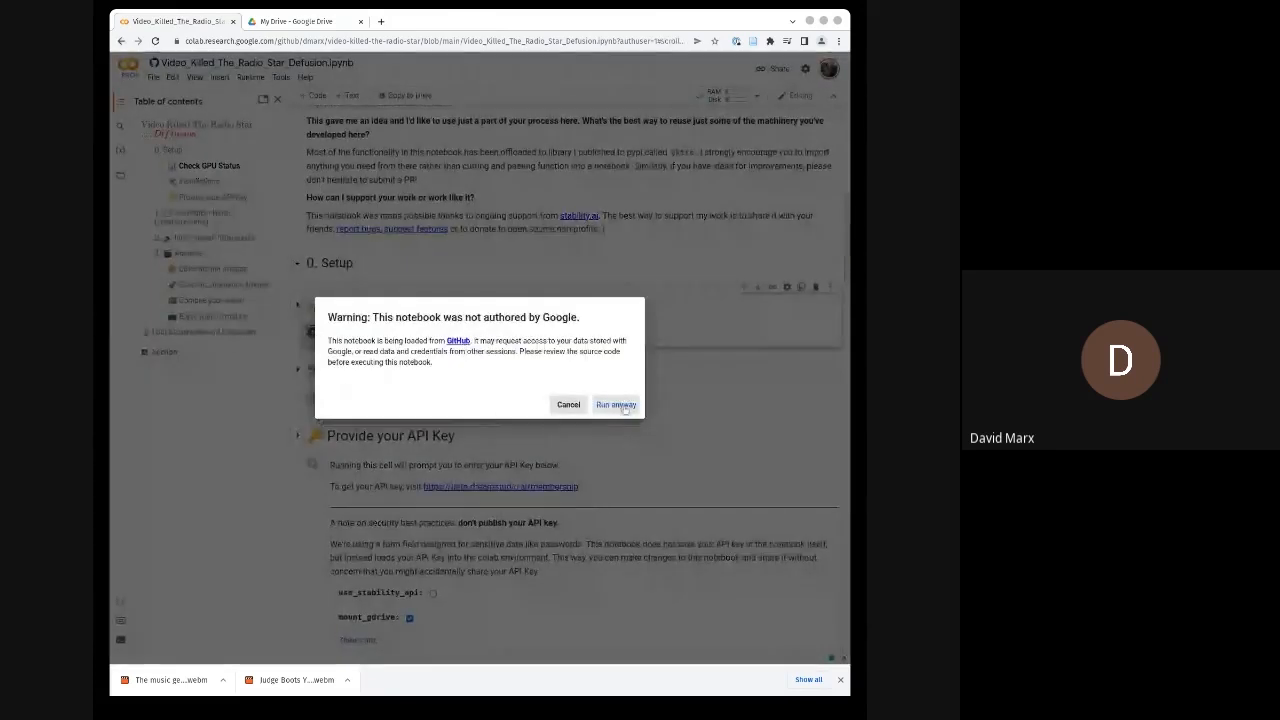
pyautogui.click(616, 404)
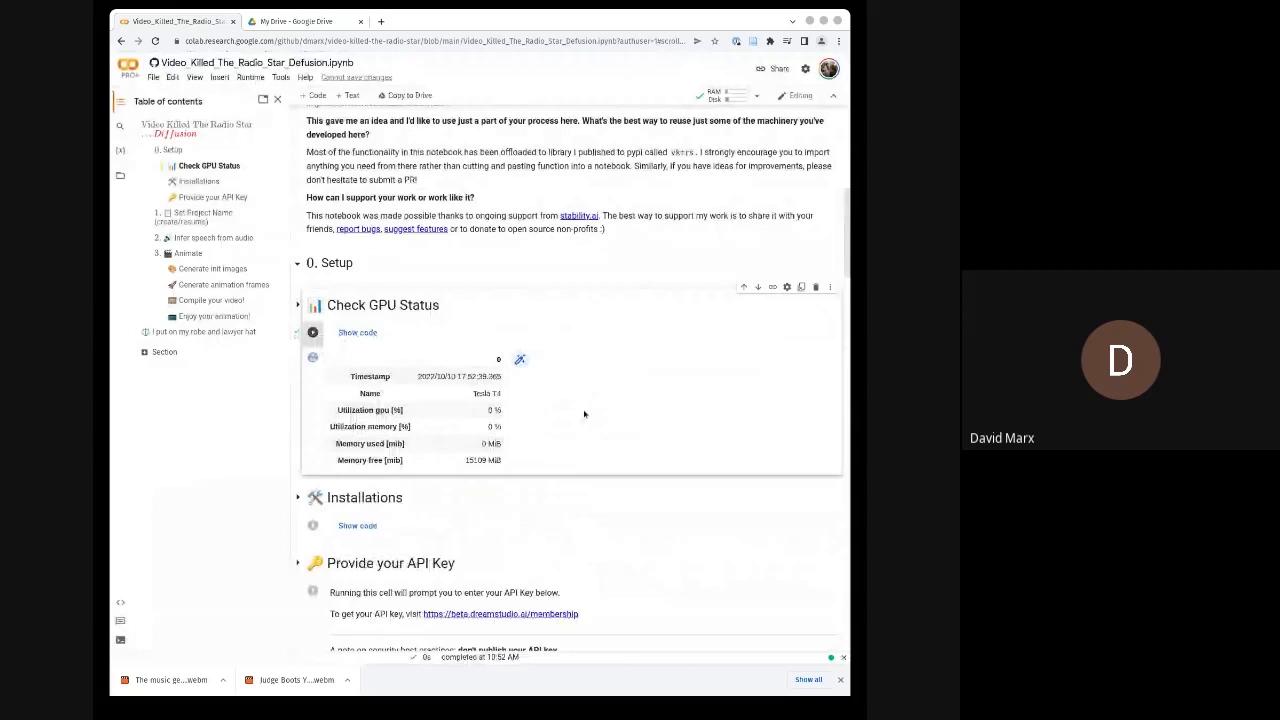
pyautogui.scroll(-3)
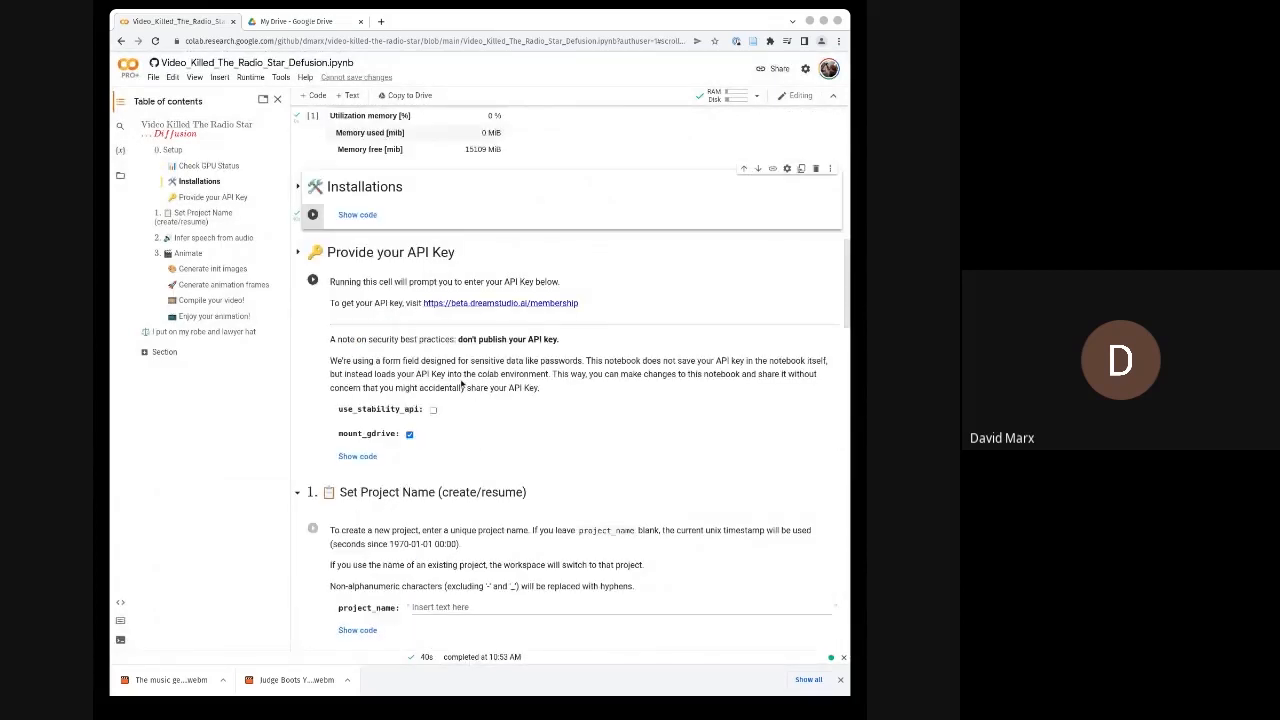
pyautogui.moveTo(490, 400)
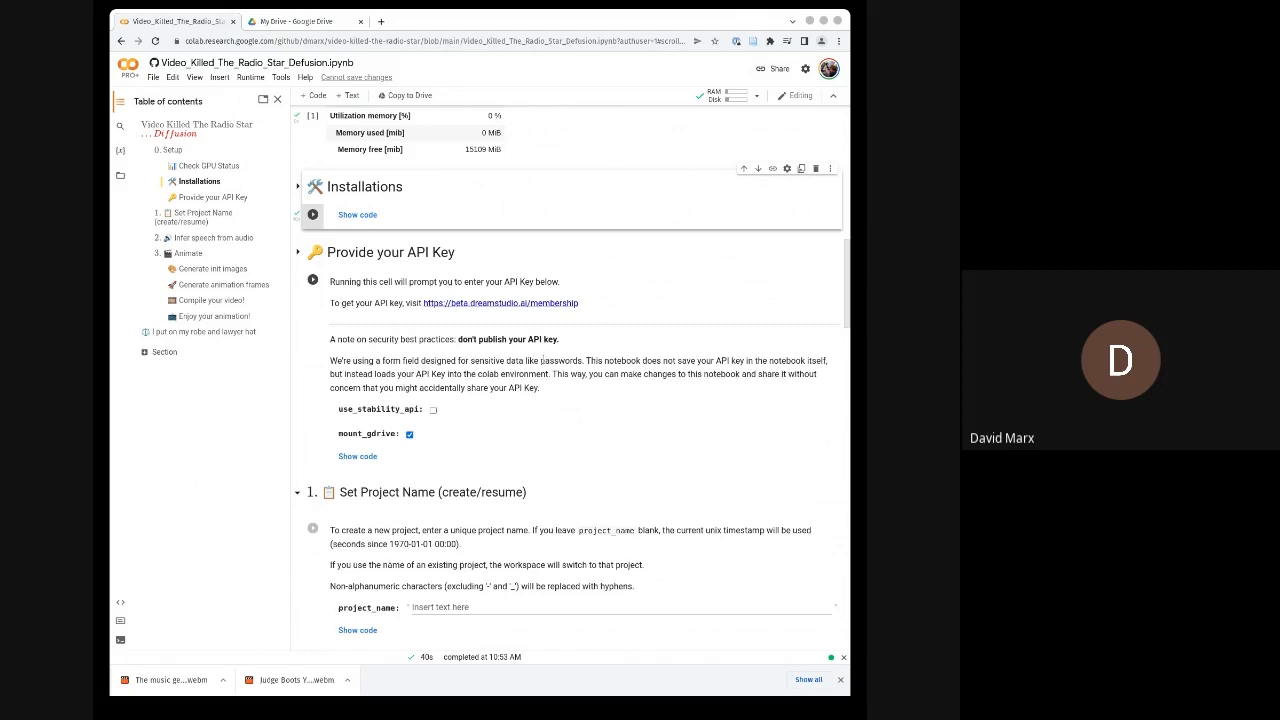
pyautogui.moveTo(534, 252)
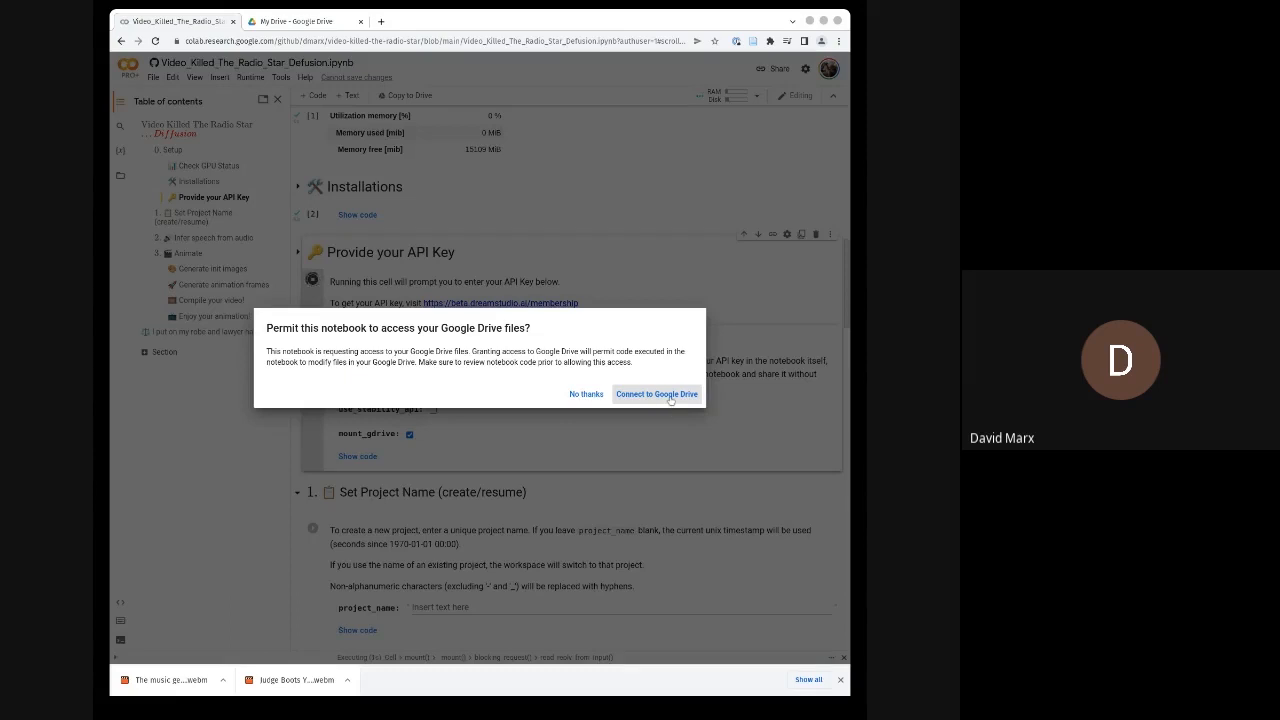
# Mount Google Drive and bring a copied Hugging Face access token back to the login prompt.
pyautogui.click(656, 394)
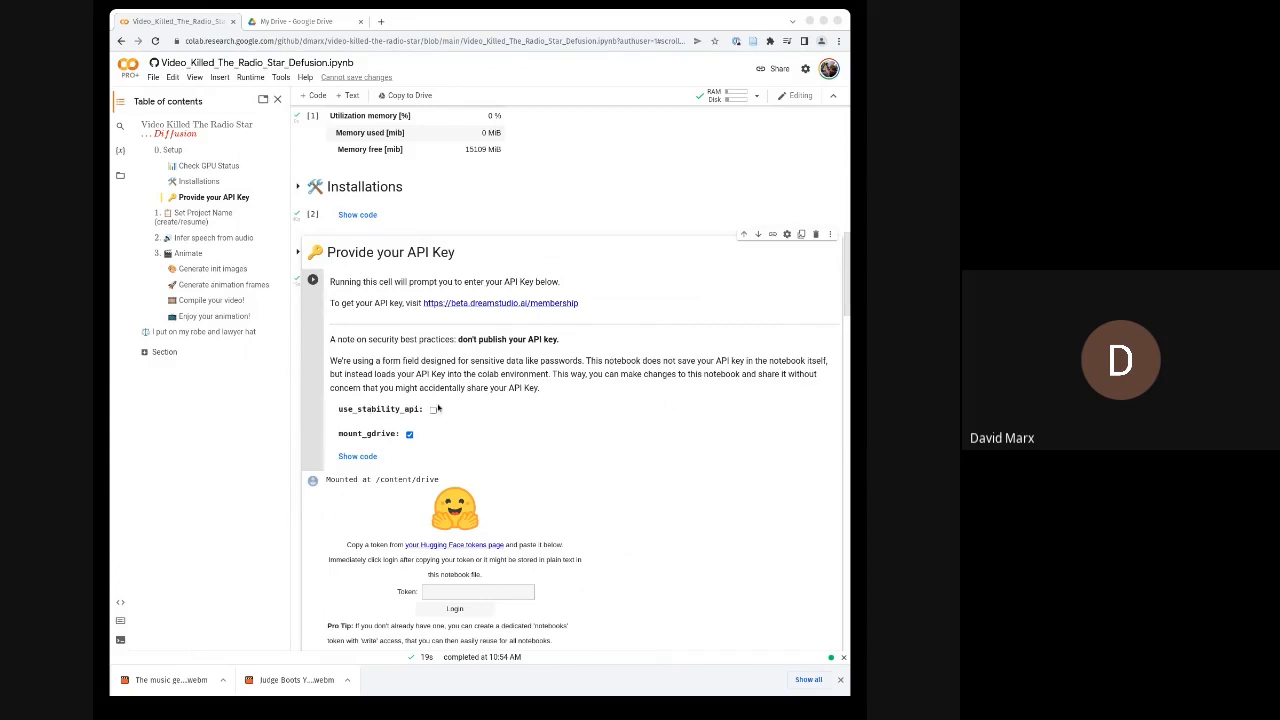
pyautogui.scroll(-3)
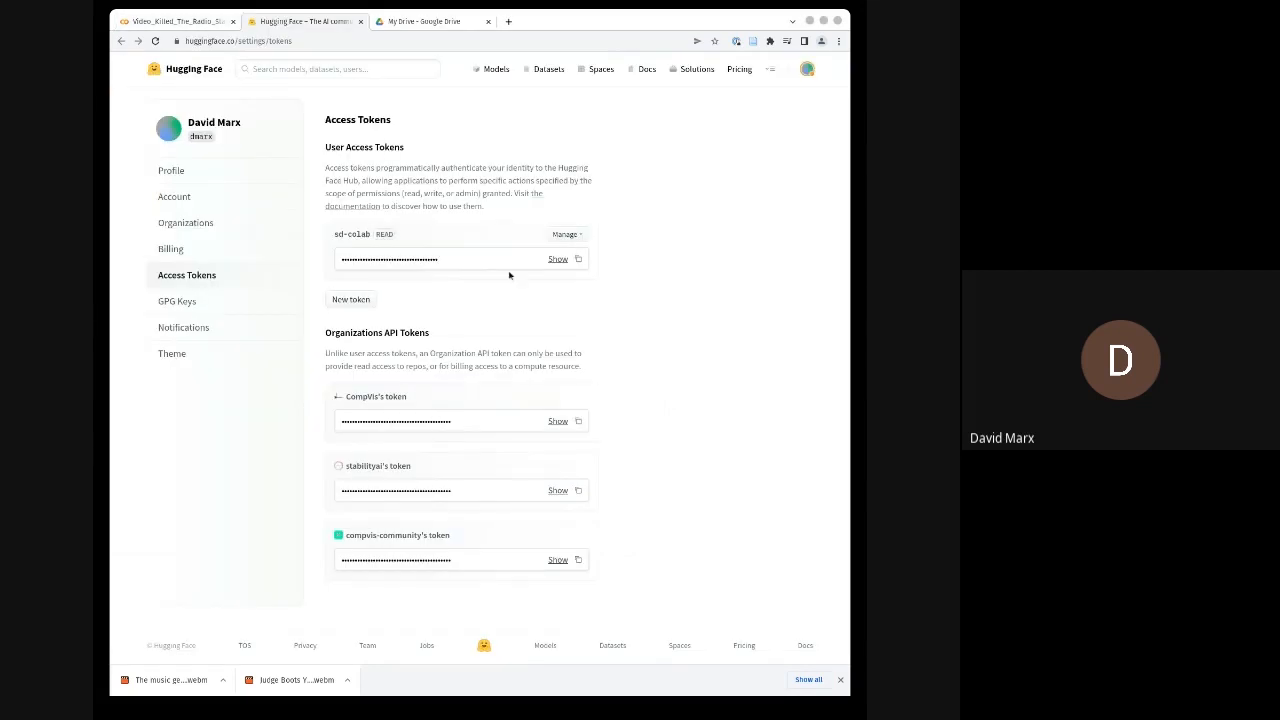
pyautogui.click(578, 260)
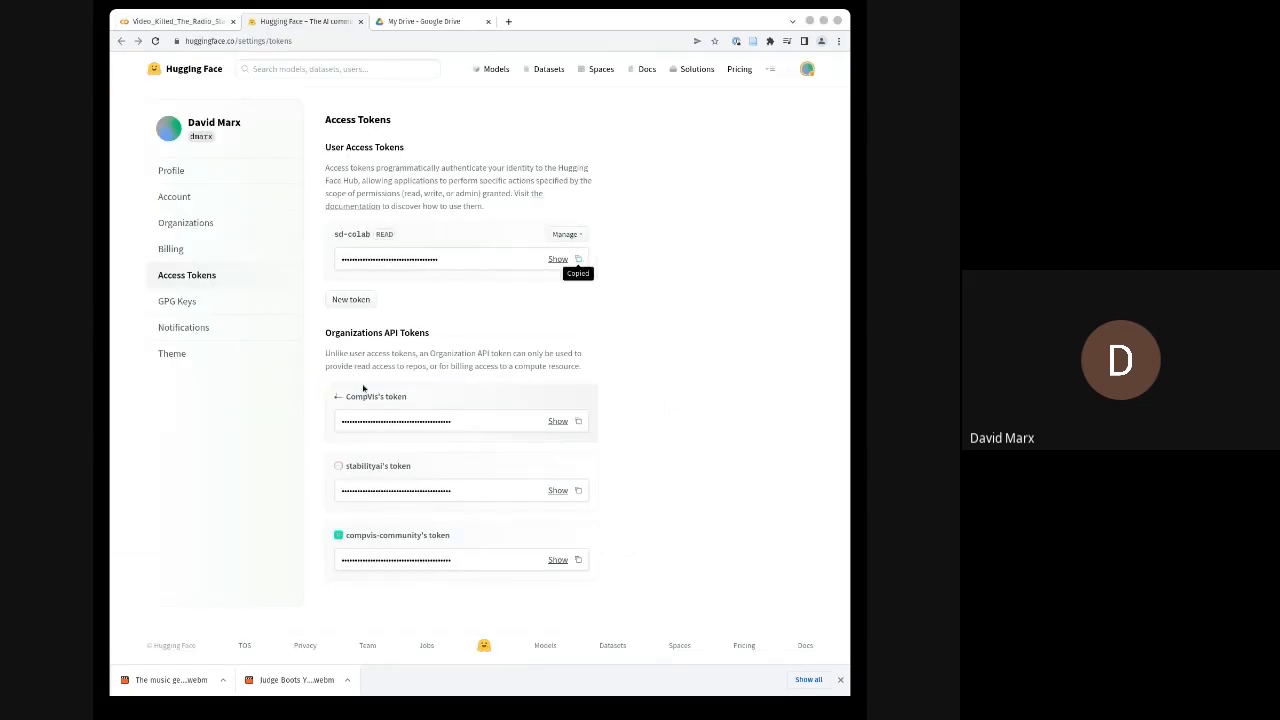
pyautogui.click(176, 20)
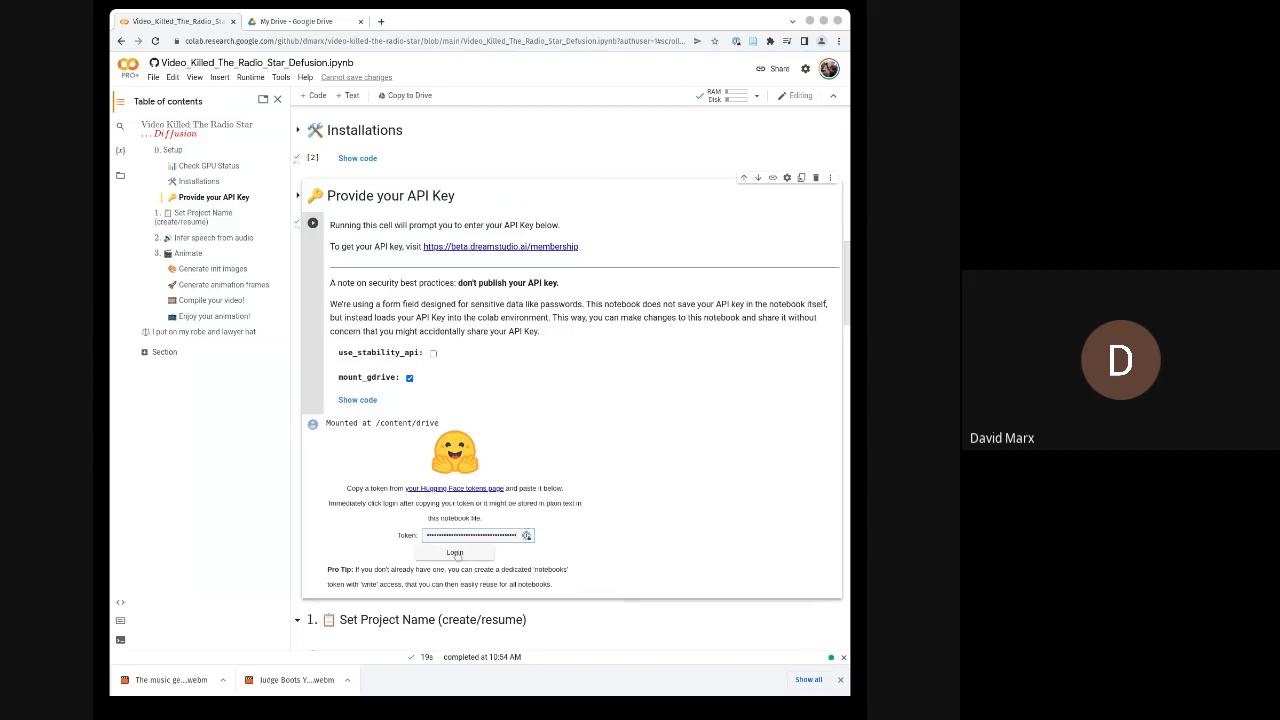
# Go to DreamStudio's image generation page and the account menu.
pyautogui.click(500, 246)
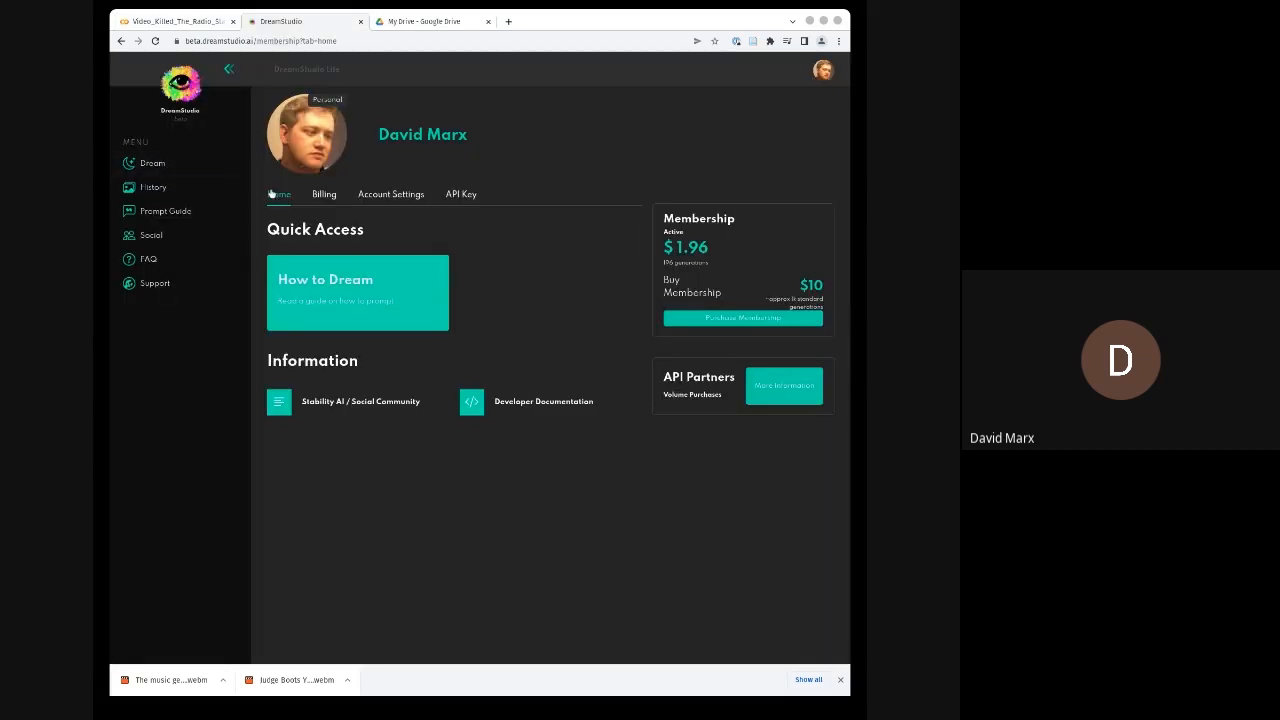
pyautogui.click(152, 164)
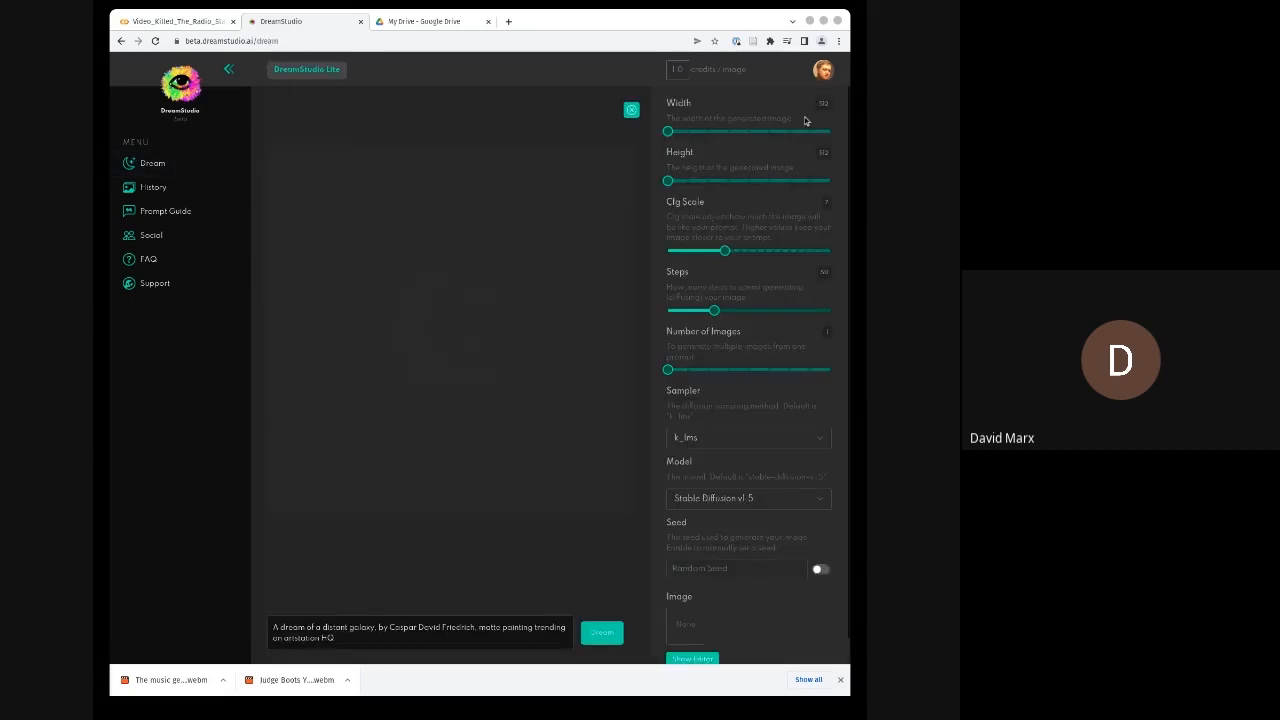
pyautogui.click(824, 68)
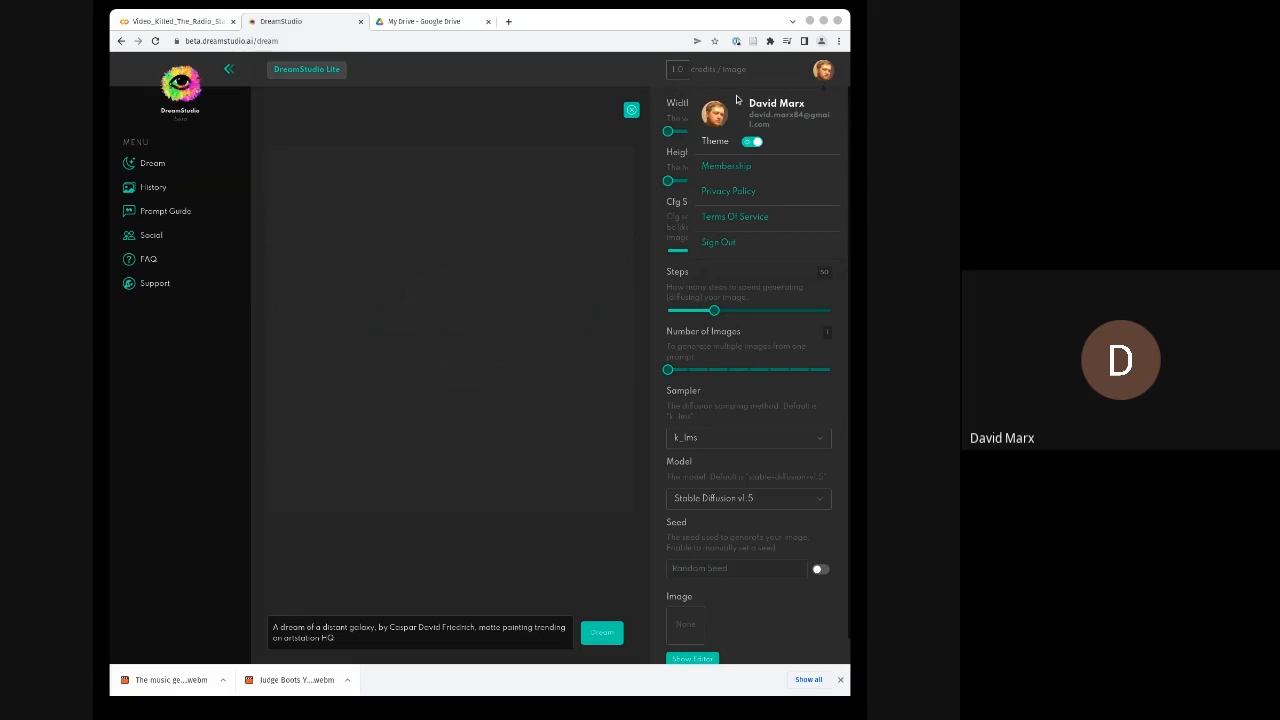
# Copy the account's API key from the Membership page's API Key tab.
pyautogui.click(726, 166)
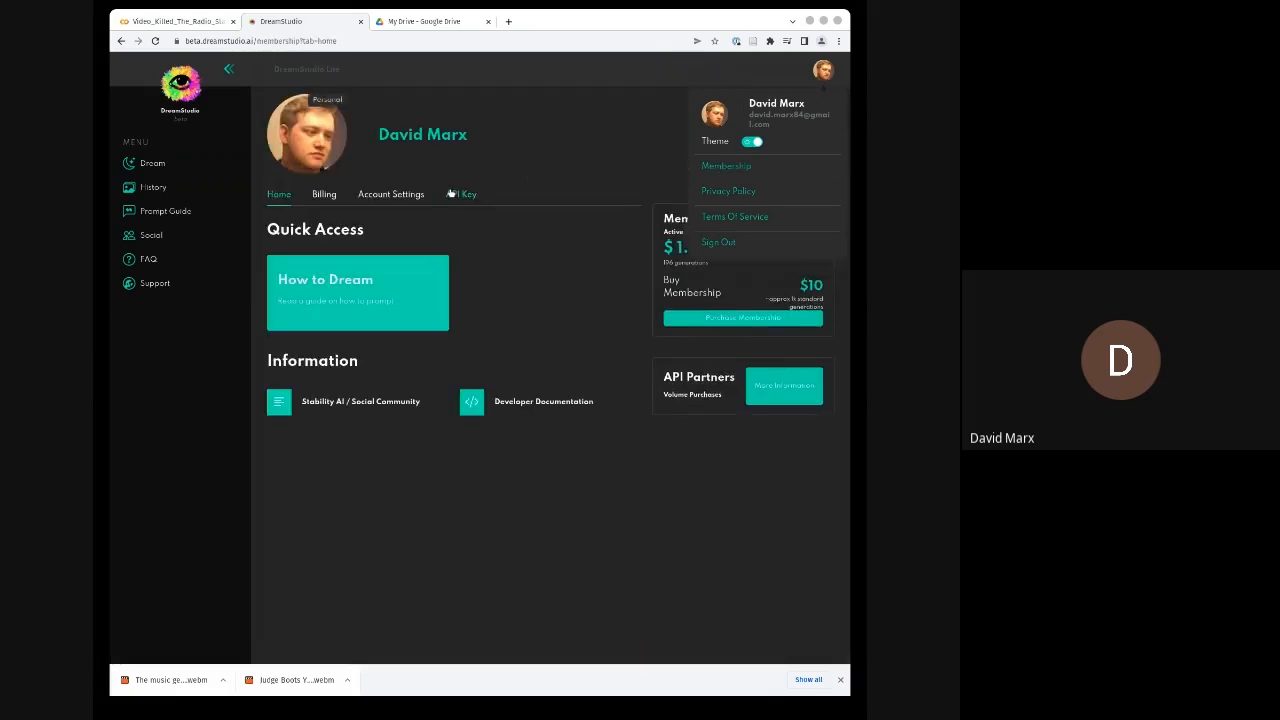
pyautogui.click(460, 194)
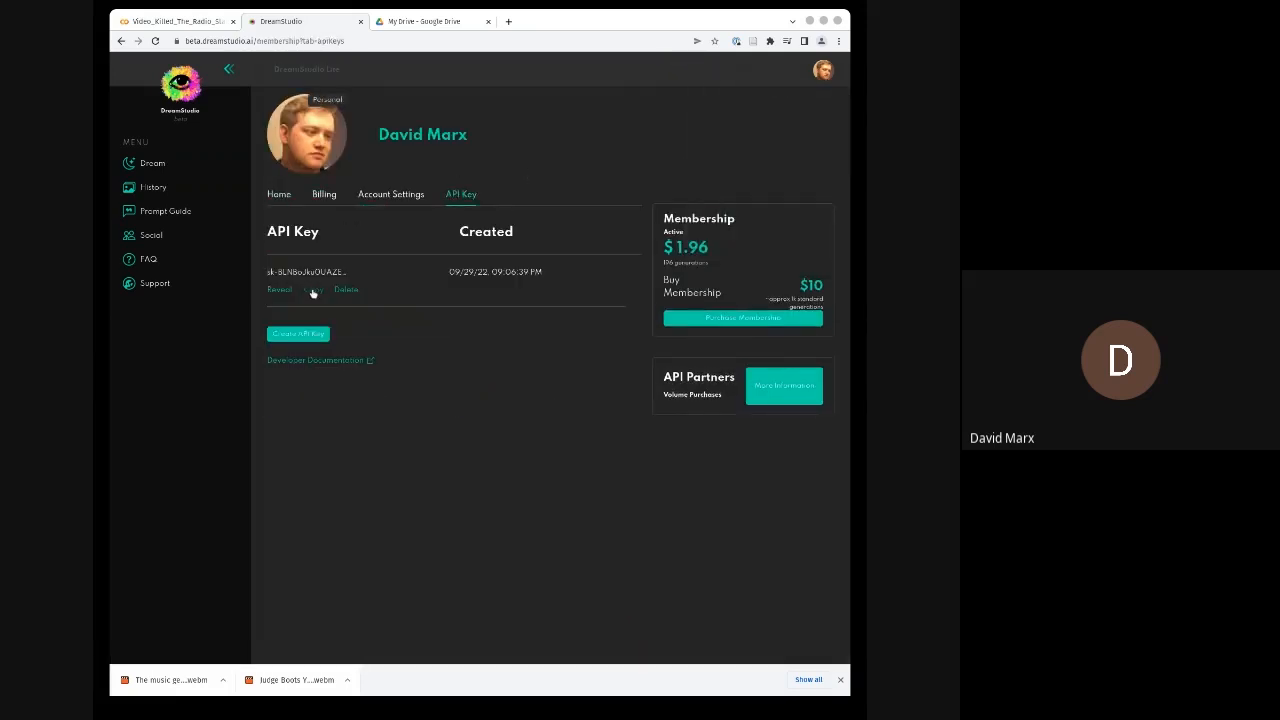
pyautogui.click(176, 20)
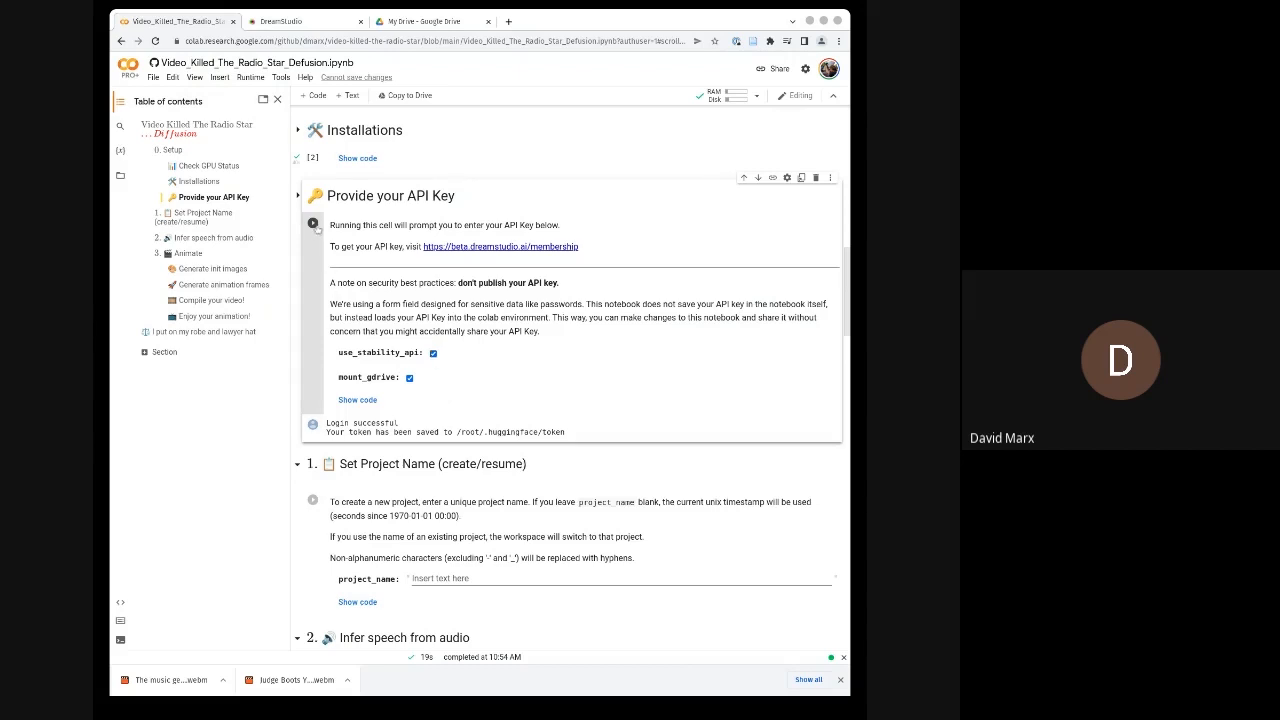
# Rerun the Provide your API Key cell with use_stability_api enabled to get the key prompt.
pyautogui.click(312, 224)
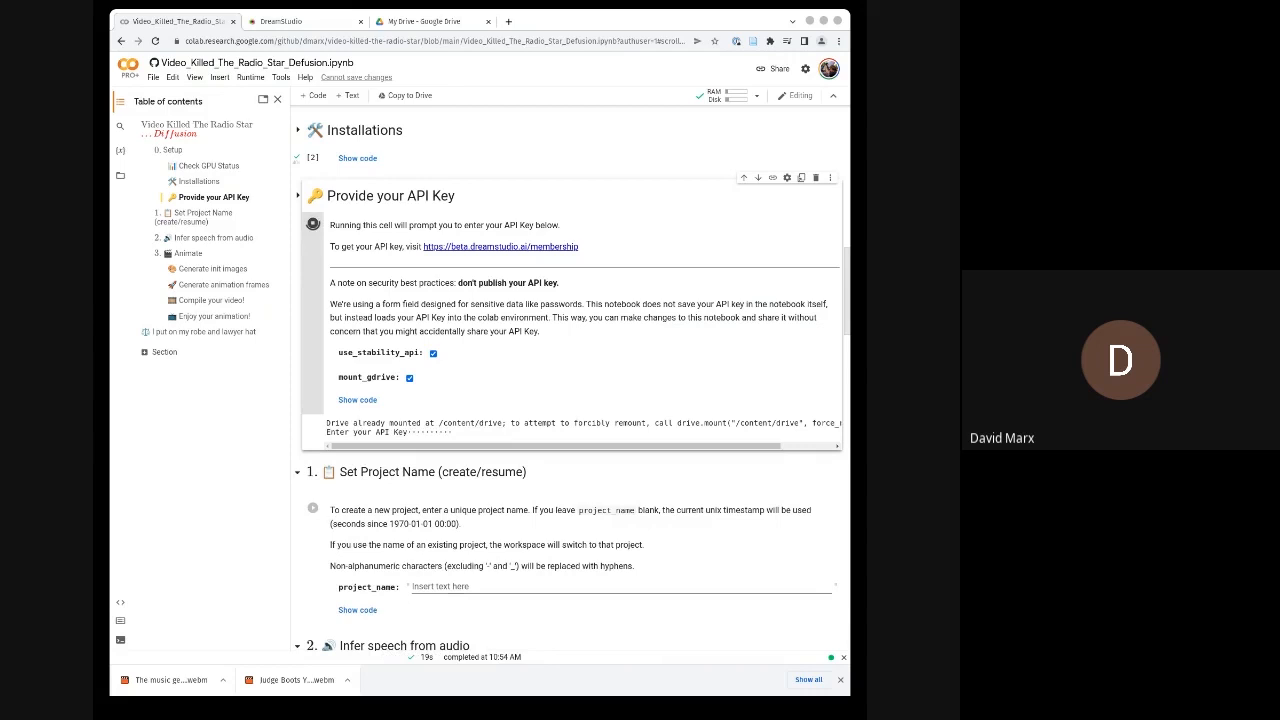
pyautogui.scroll(-3)
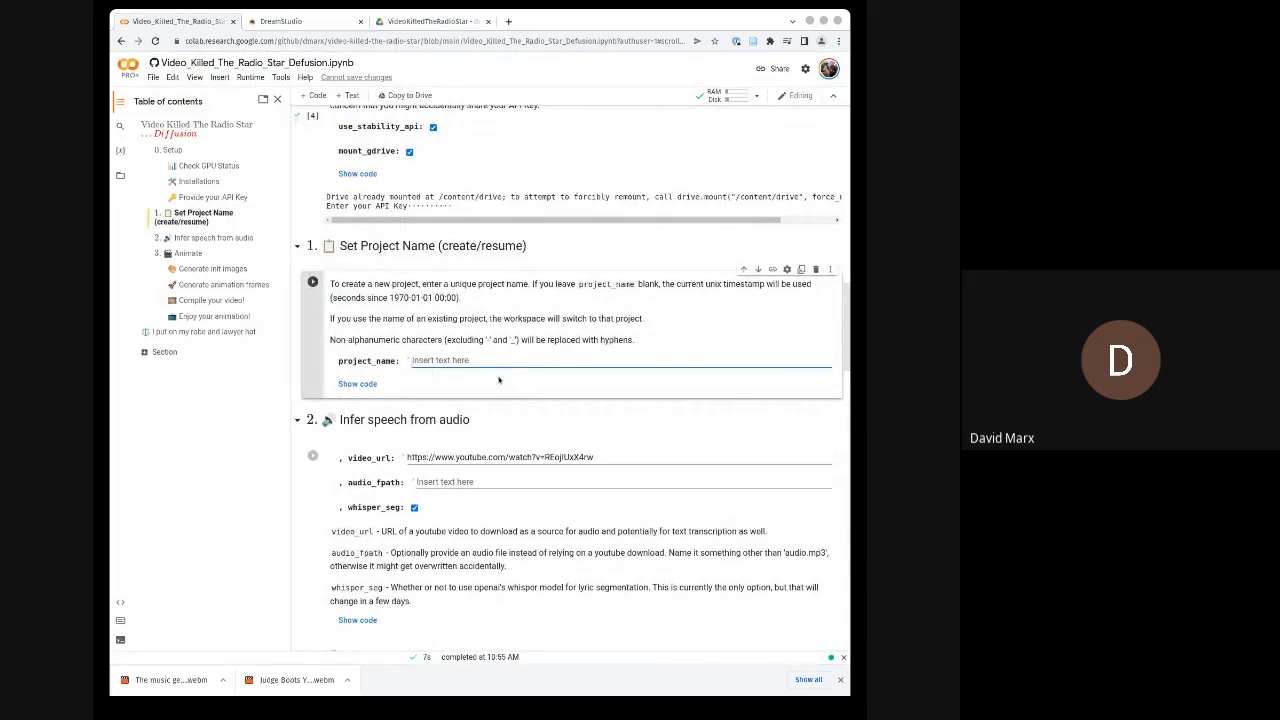
# Name the project demo4y and select the video_url YouTube link for replacement.
pyautogui.write('demo4yt')
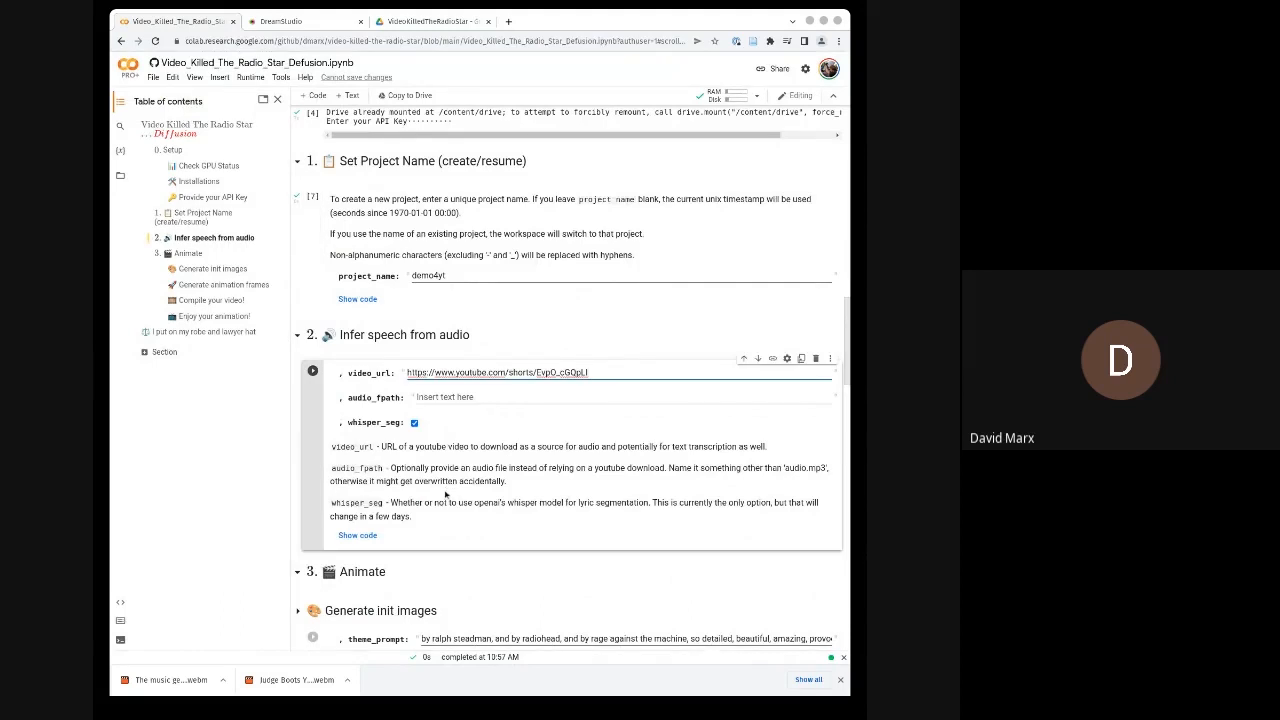
pyautogui.tripleClick(496, 372)
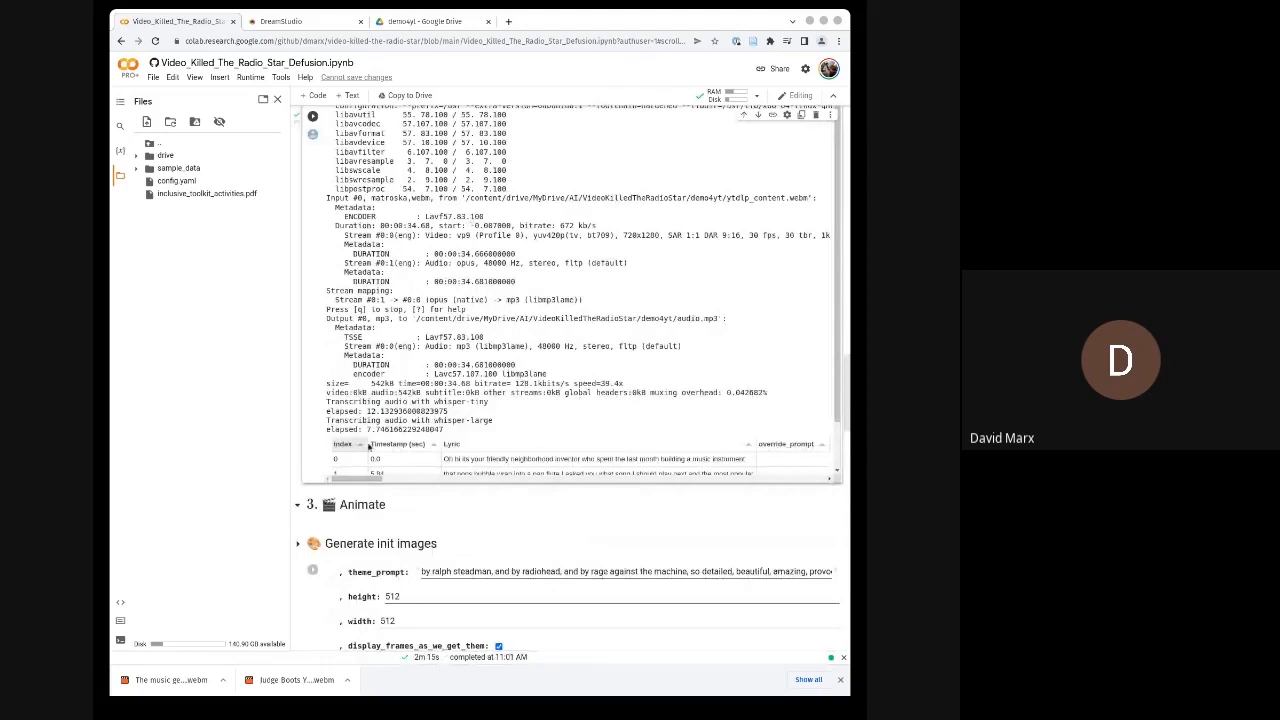
pyautogui.scroll(-3)
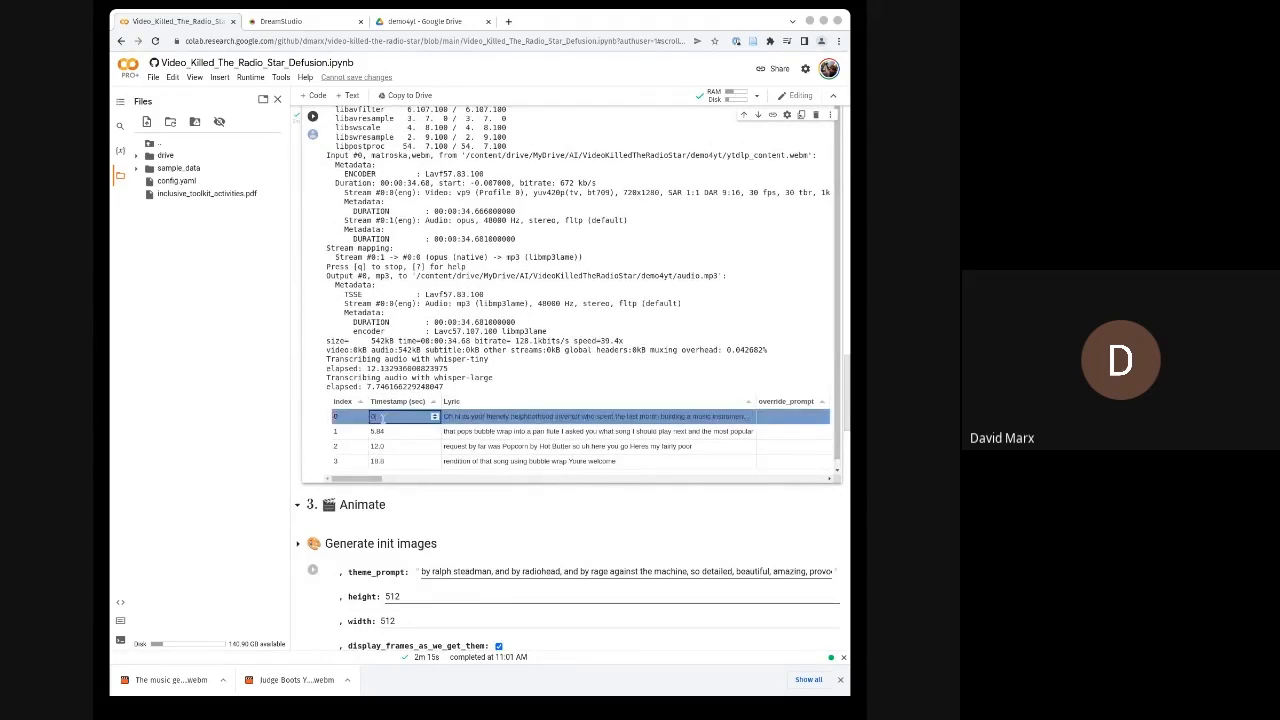
pyautogui.click(404, 460)
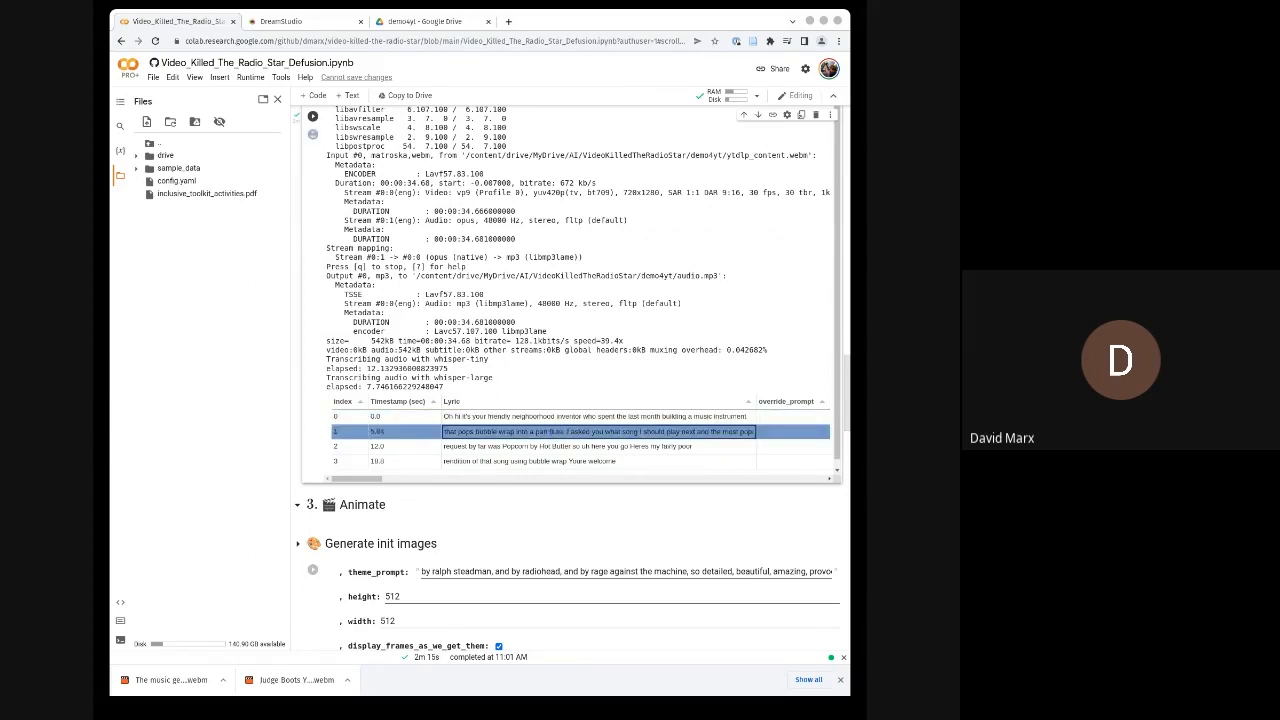
pyautogui.scroll(-3)
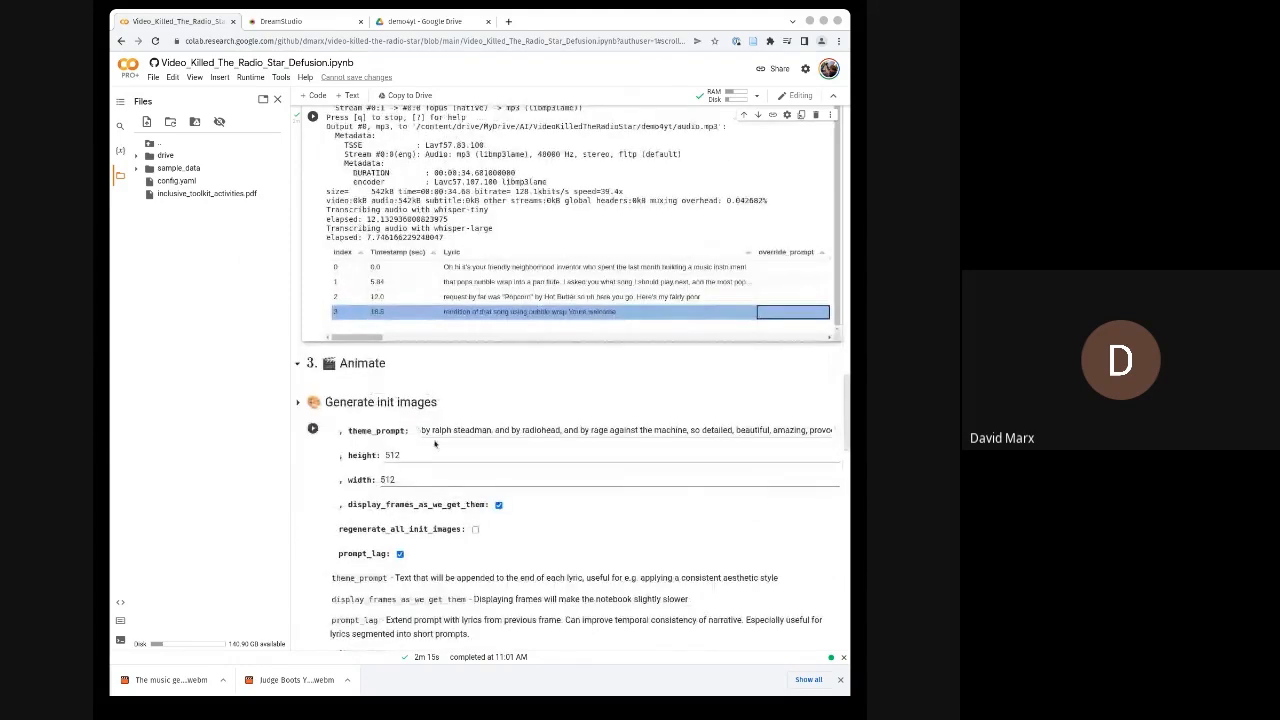
pyautogui.scroll(-3)
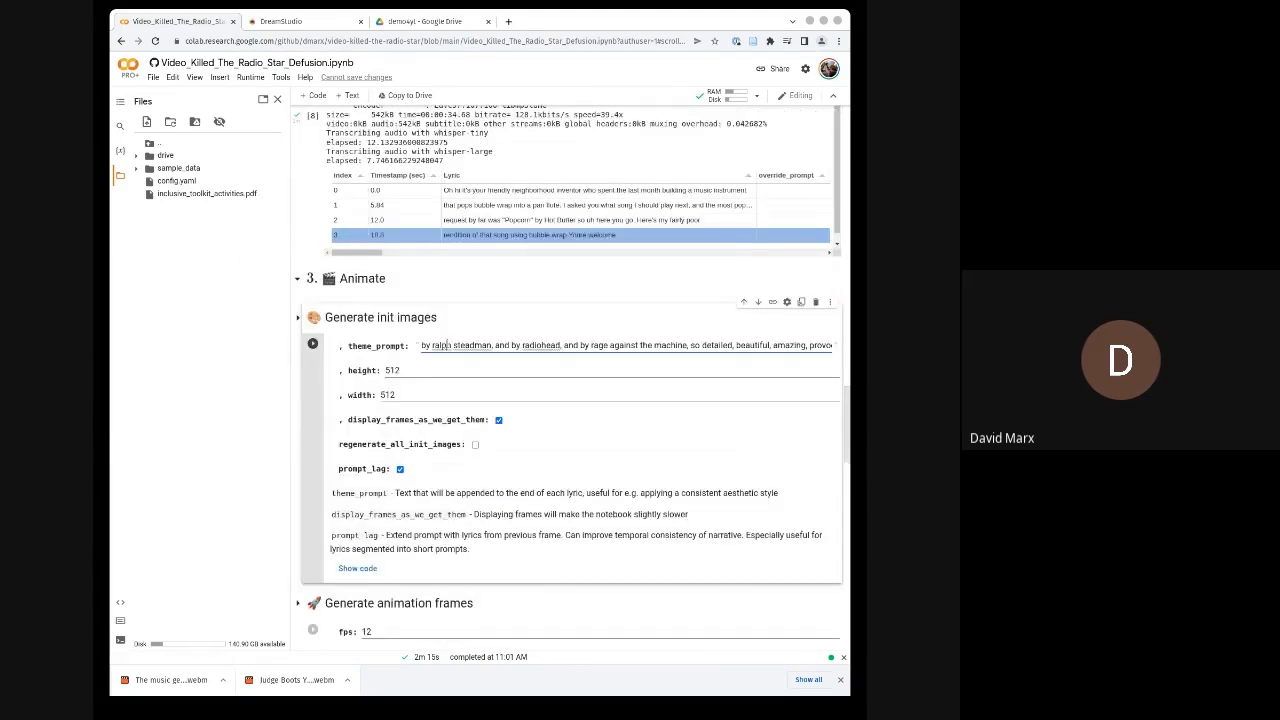
# Replace the theme prompt with just 'by ralph steadman'.
pyautogui.tripleClick(600, 344)
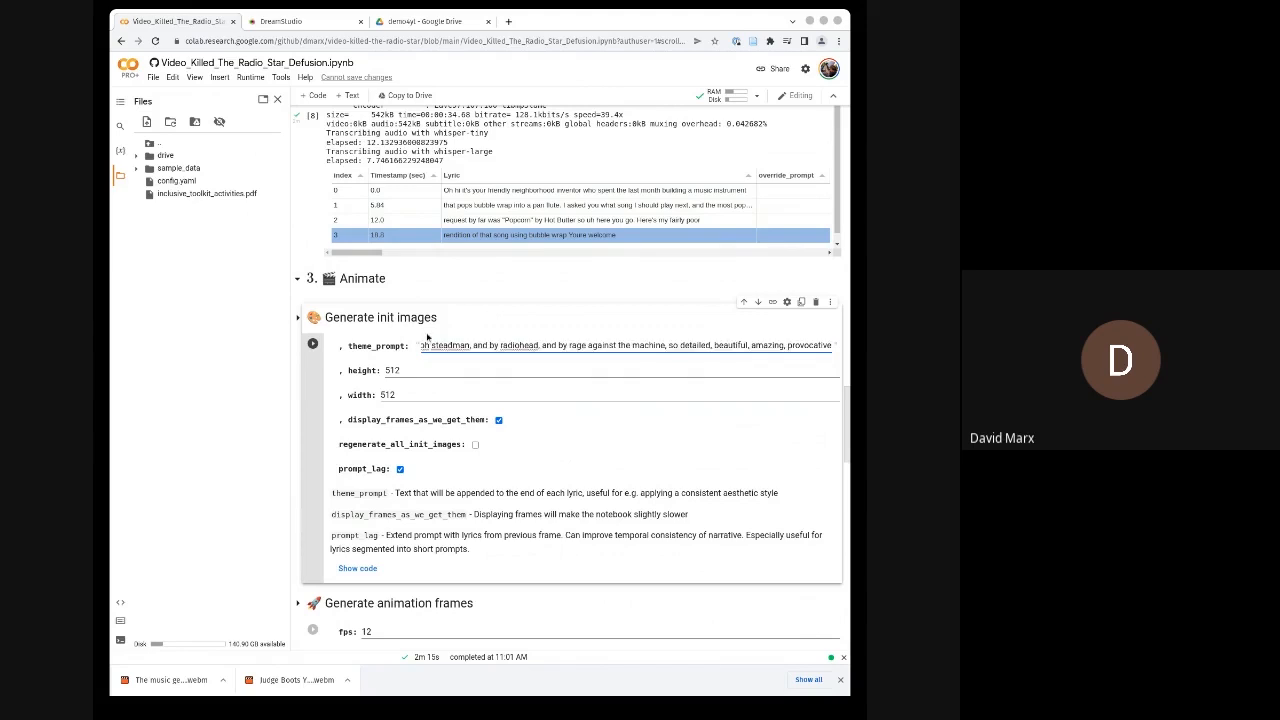
pyautogui.tripleClick(620, 344)
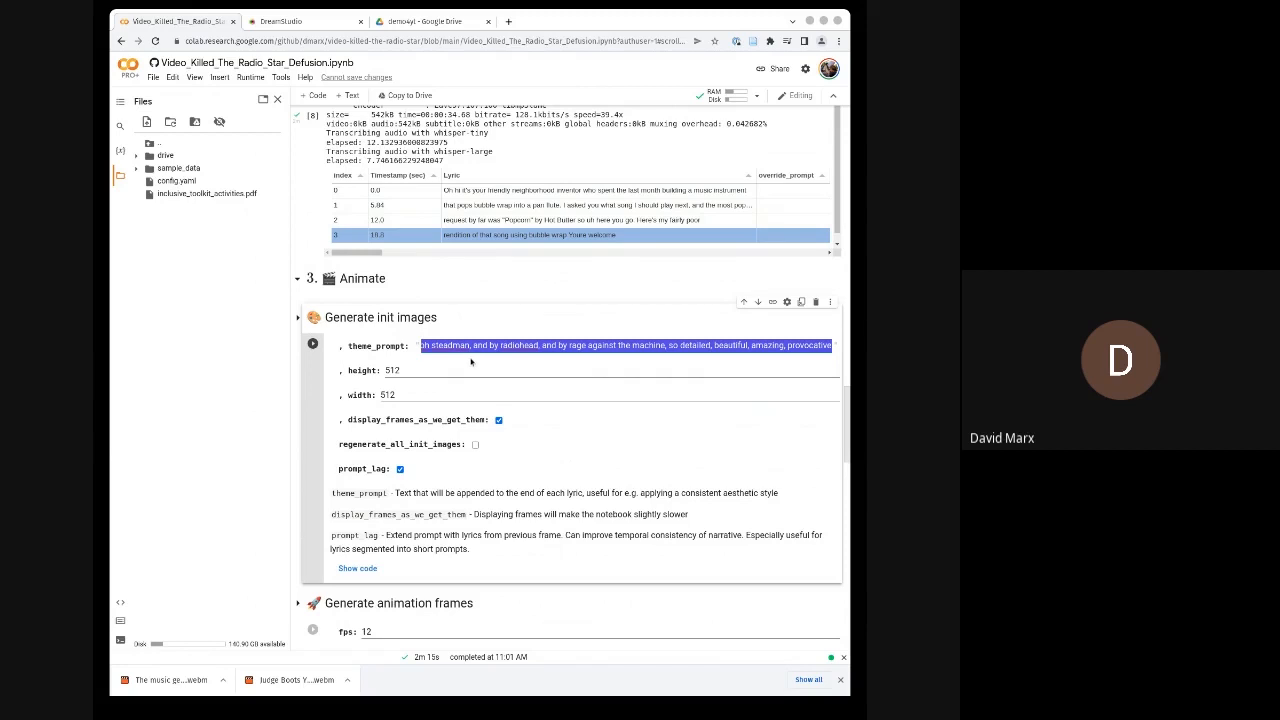
pyautogui.write('by ralph steadman')
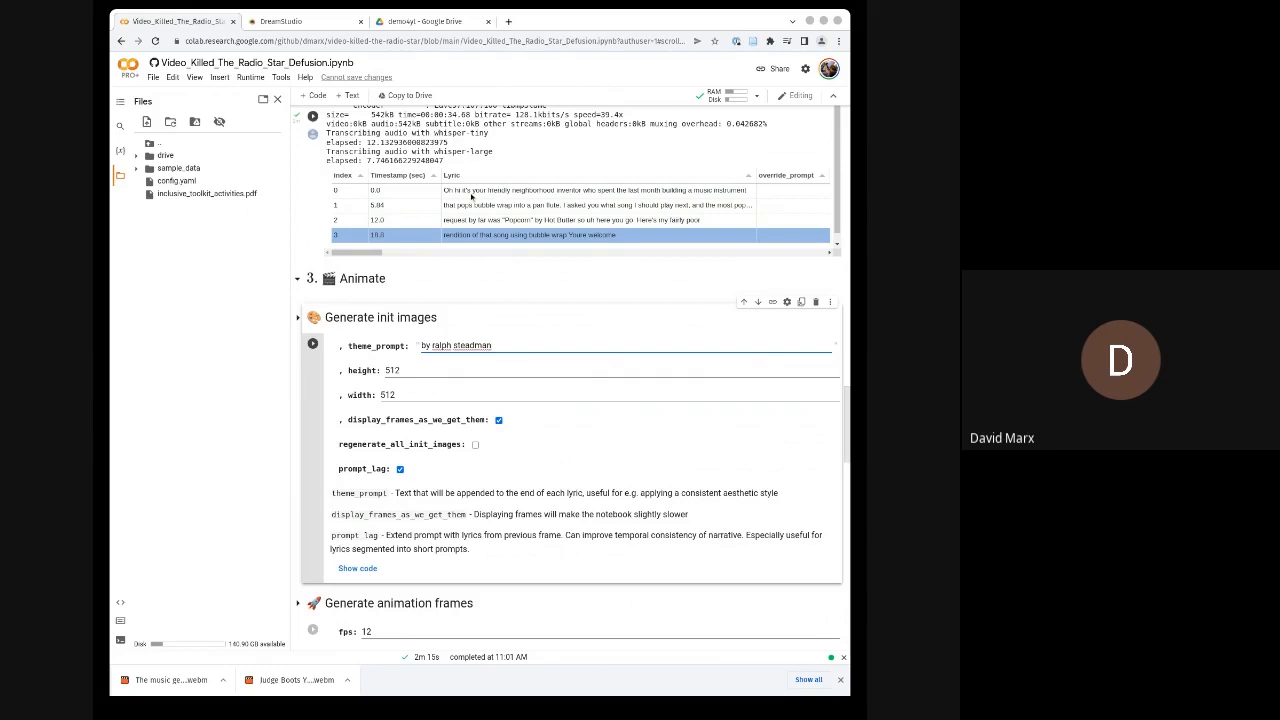
pyautogui.click(550, 204)
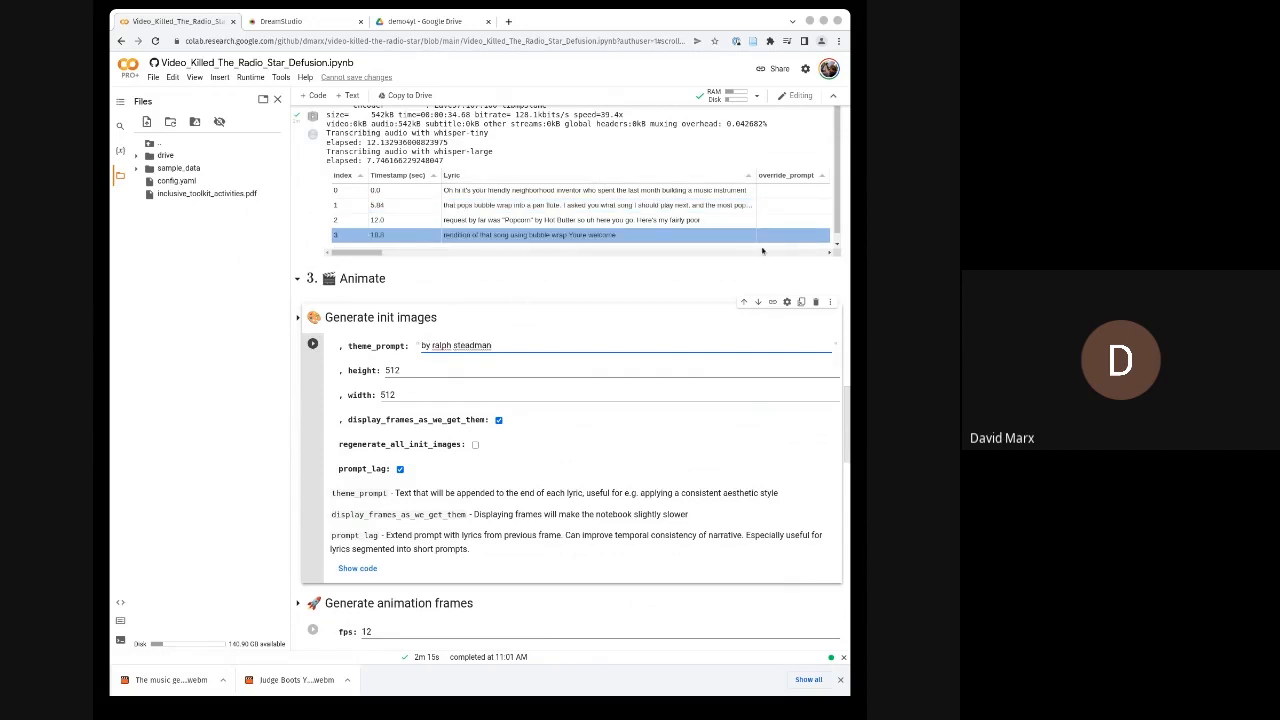
# Give the last lyric the override prompt 'green trees and blue skies' and move on to init image generation.
pyautogui.click(792, 234)
pyautogui.write('green trees and blue skies')
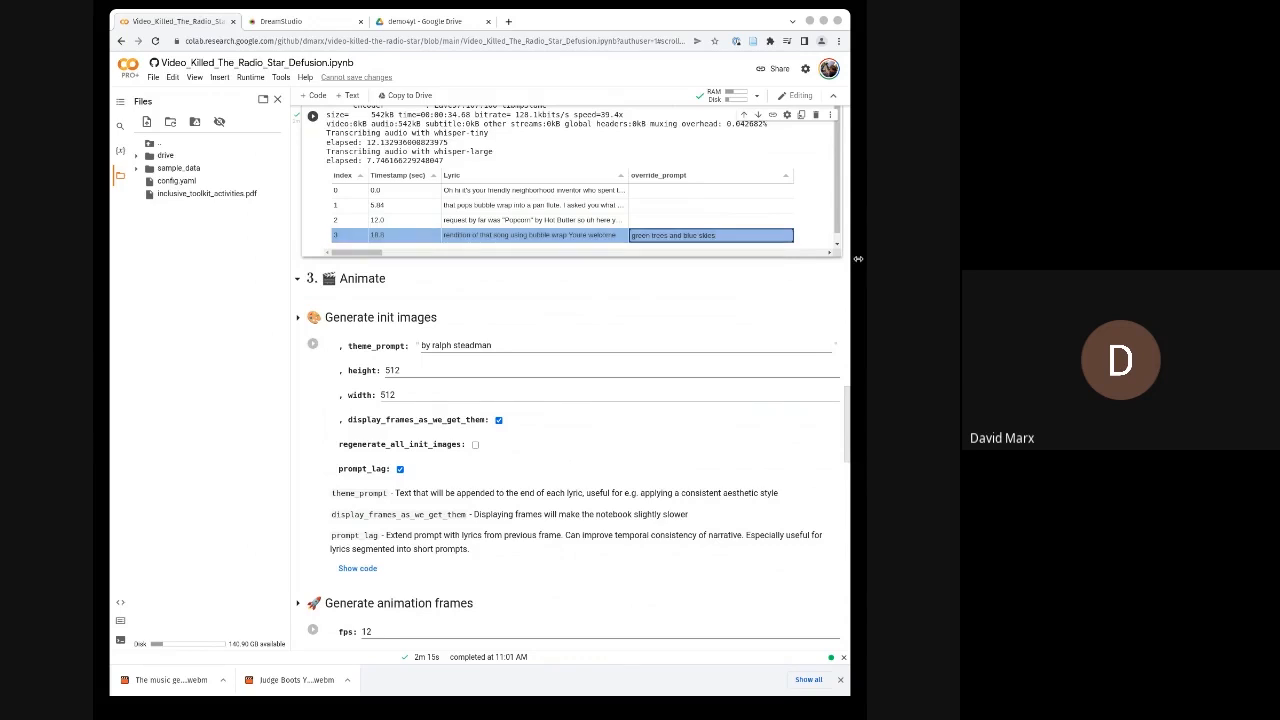
pyautogui.scroll(-3)
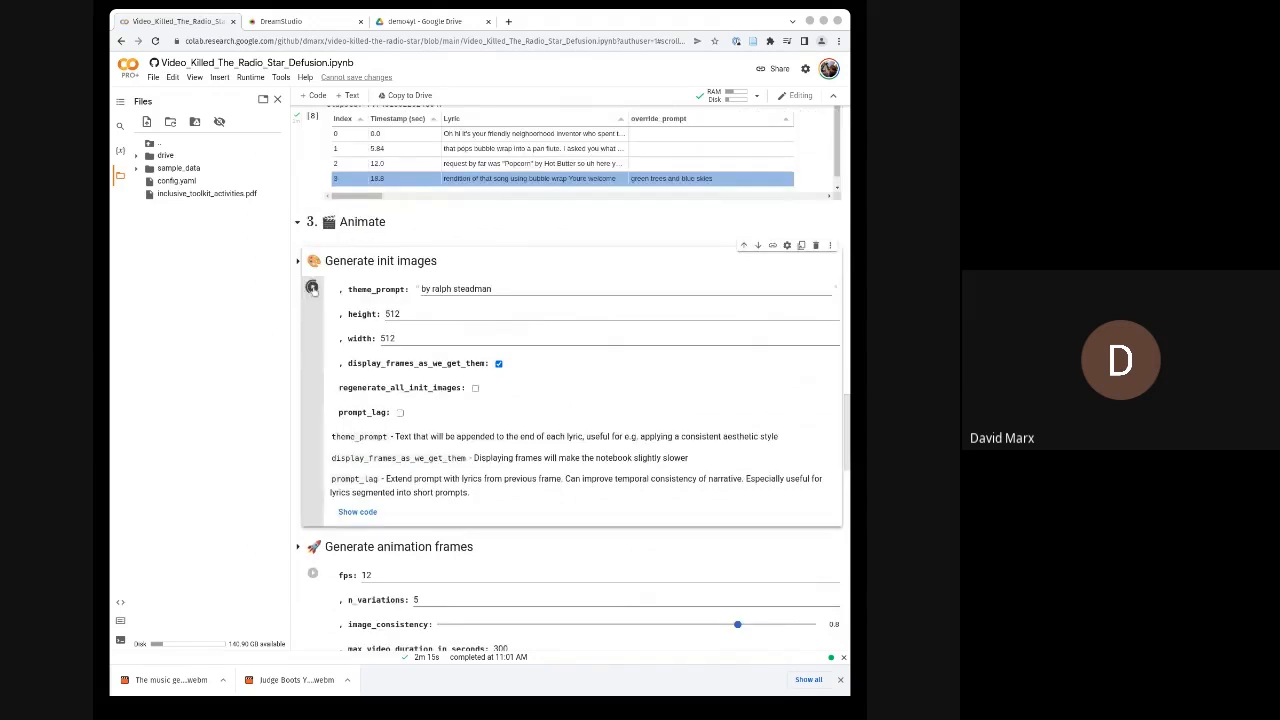
pyautogui.scroll(-3)
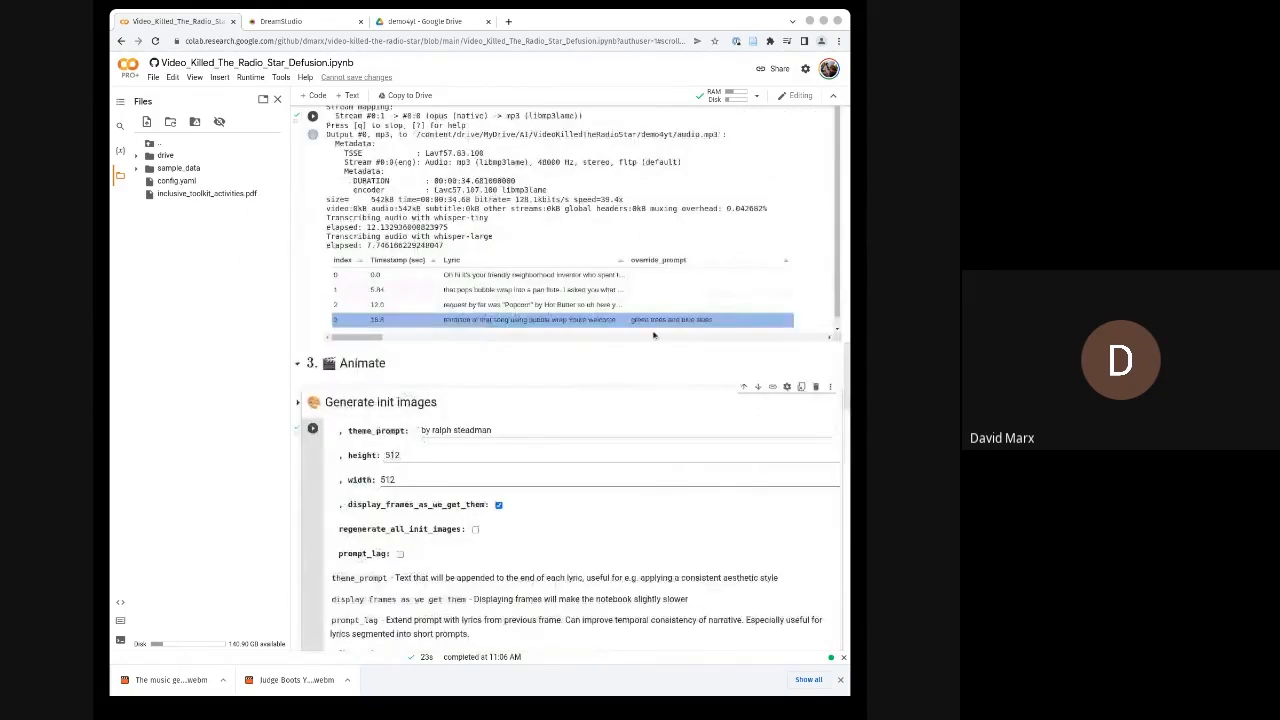
# Review the generated init images and select the popcorn lyric row in the table.
pyautogui.scroll(-3)
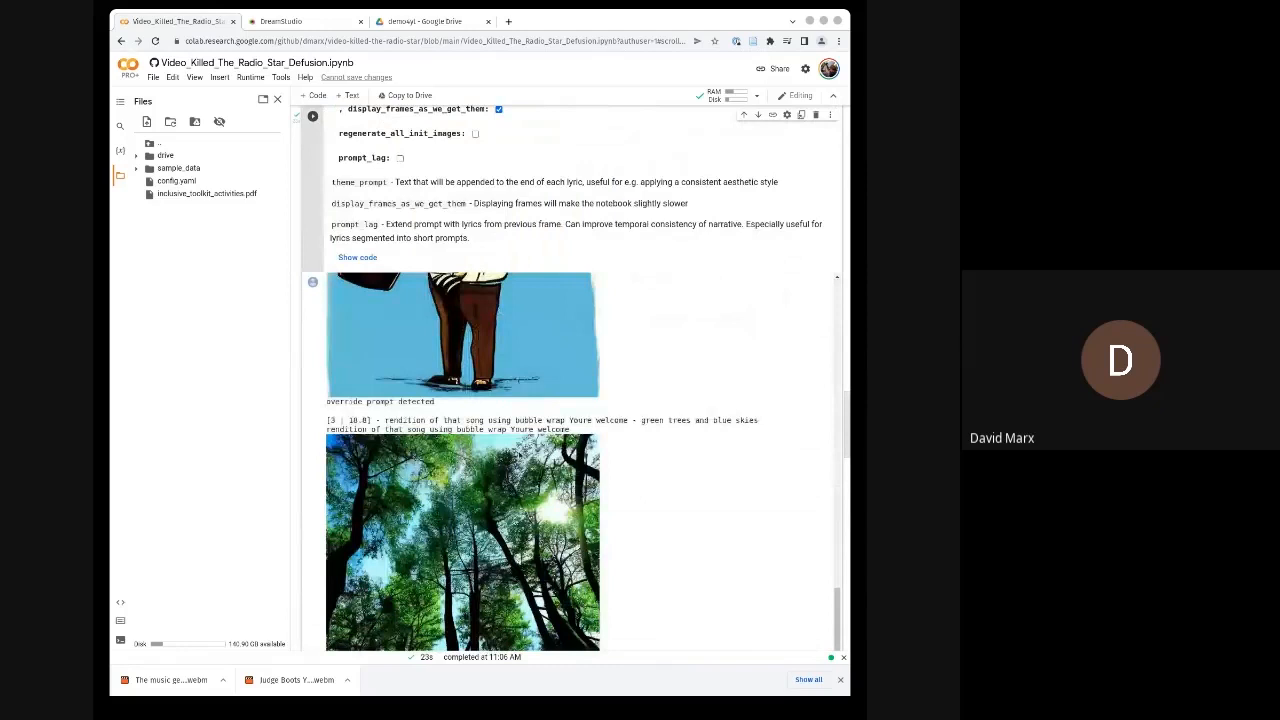
pyautogui.scroll(-3)
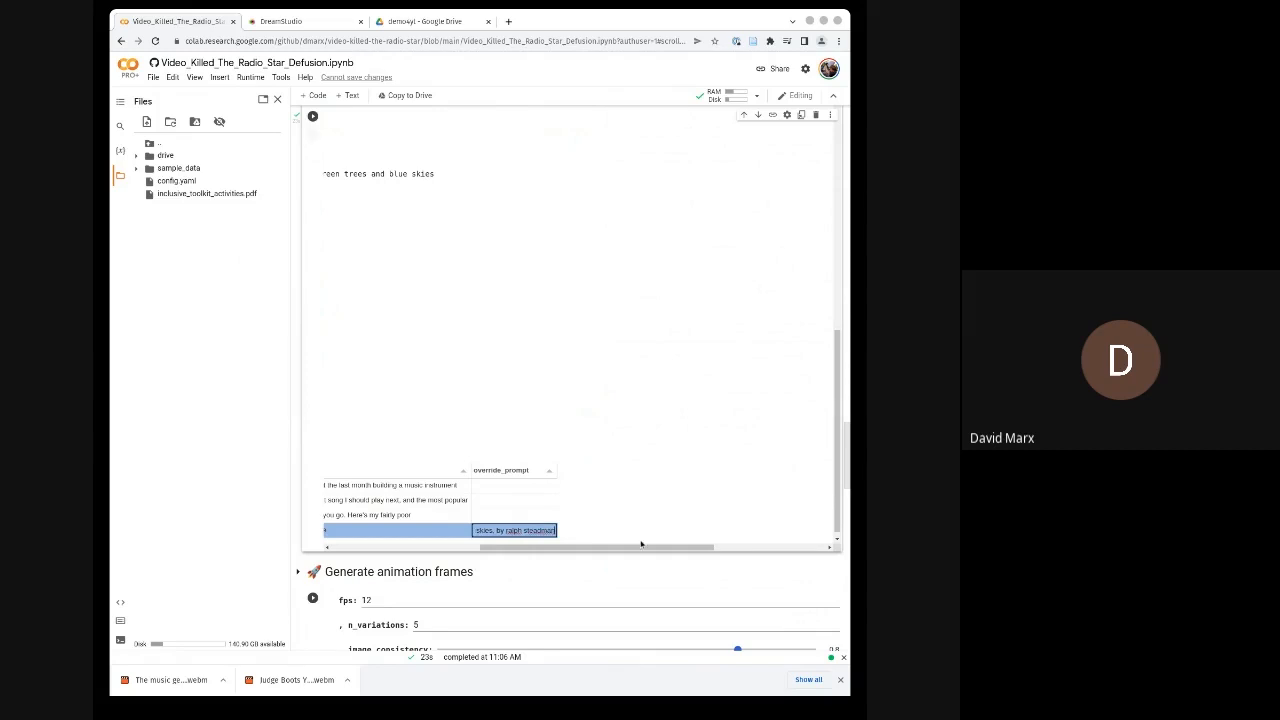
pyautogui.scroll(3)
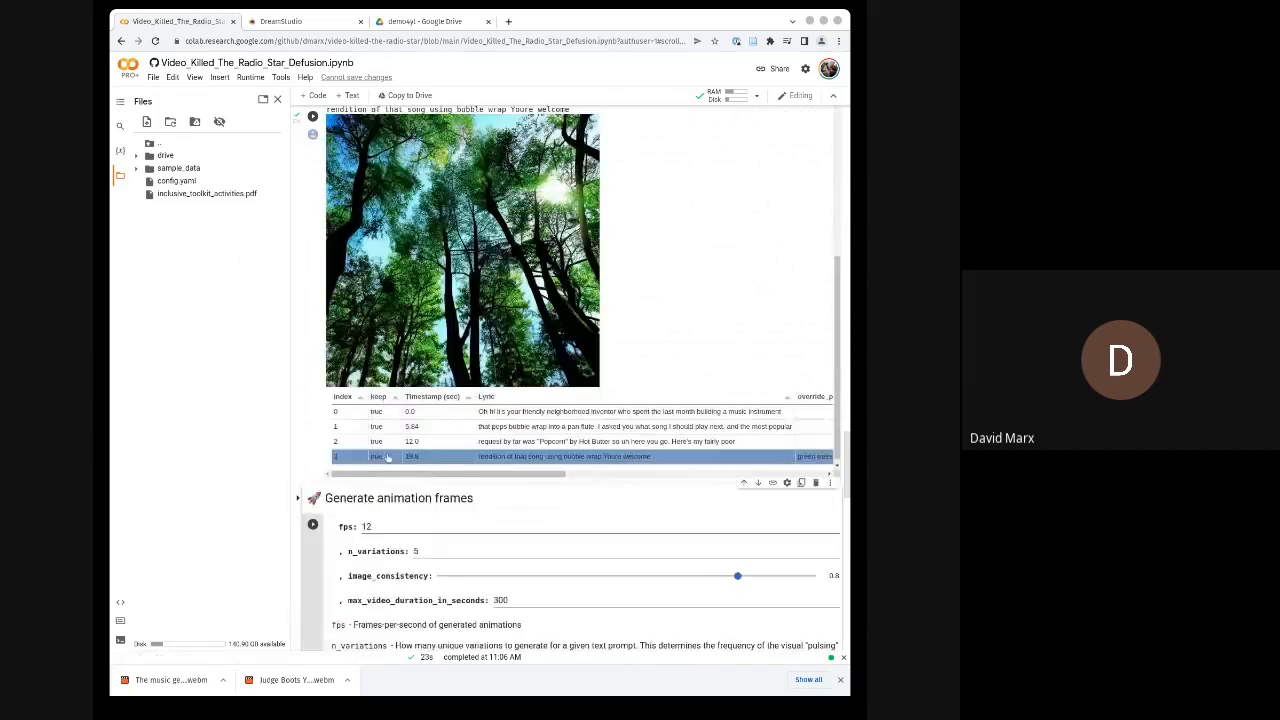
pyautogui.click(376, 456)
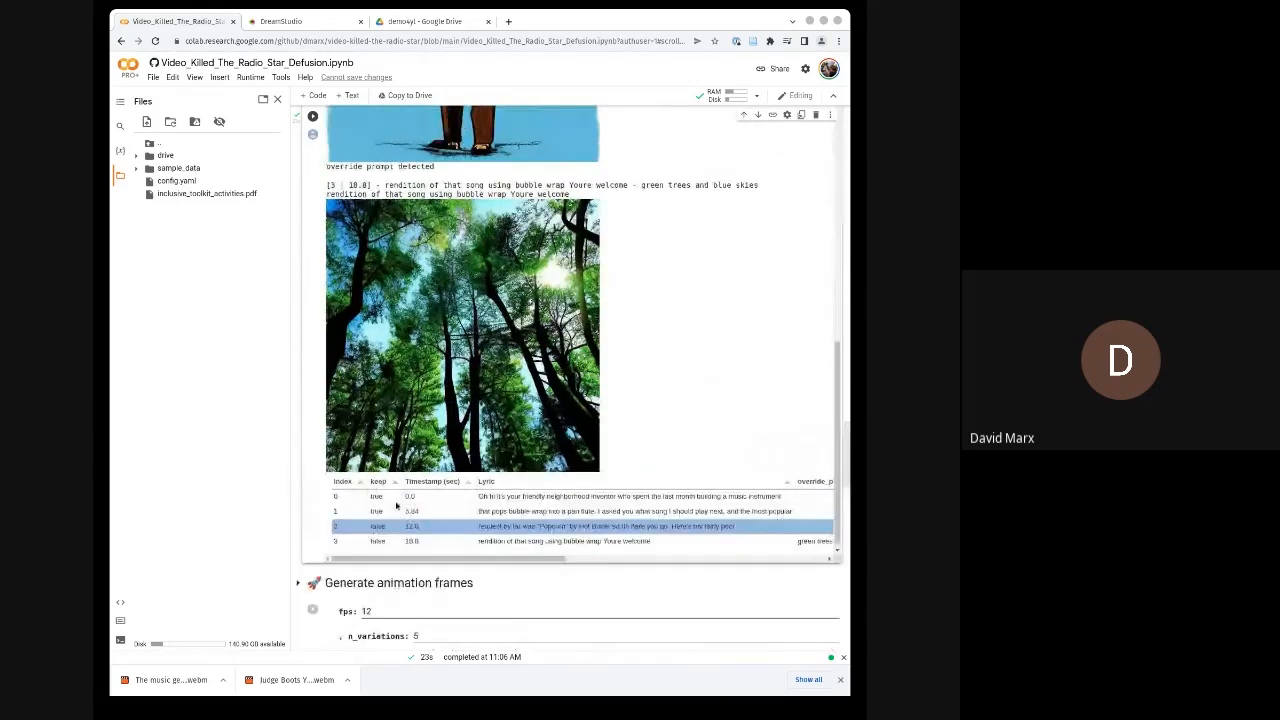
# Regenerate the init images with the updated prompts and scroll through every lyric's result.
pyautogui.click(378, 496)
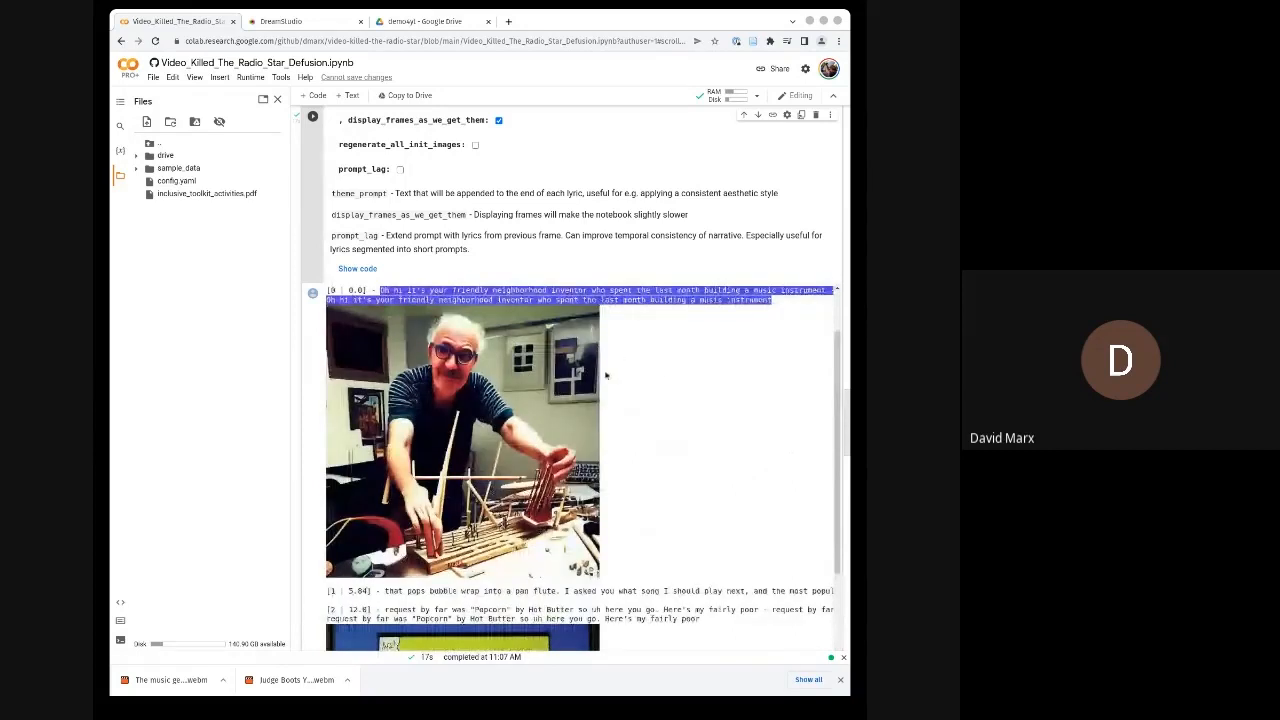
pyautogui.scroll(-3)
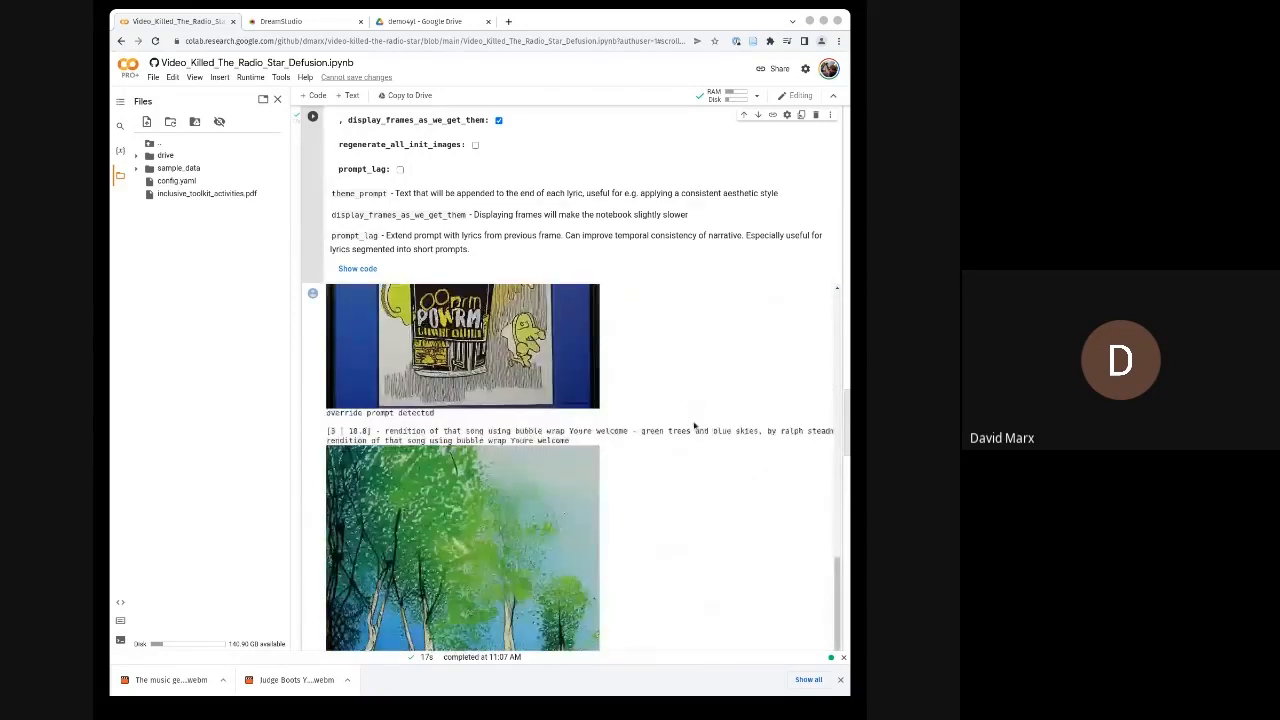
pyautogui.scroll(-3)
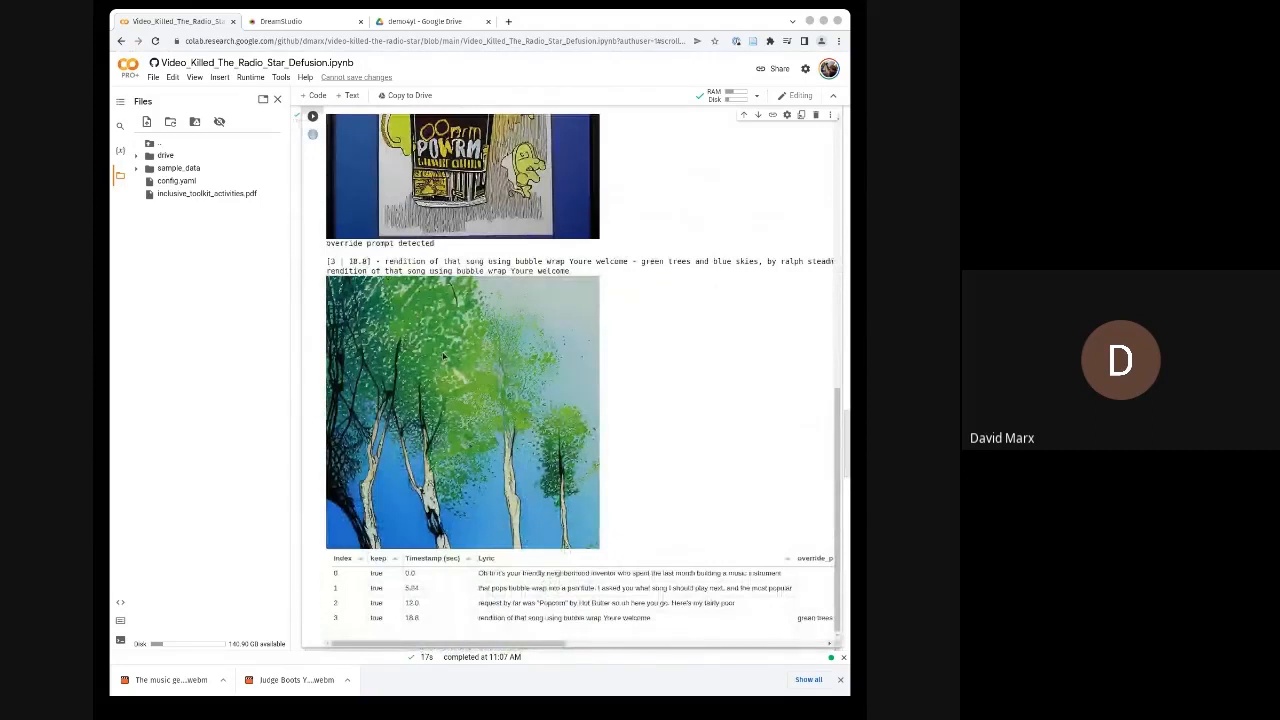
pyautogui.scroll(-3)
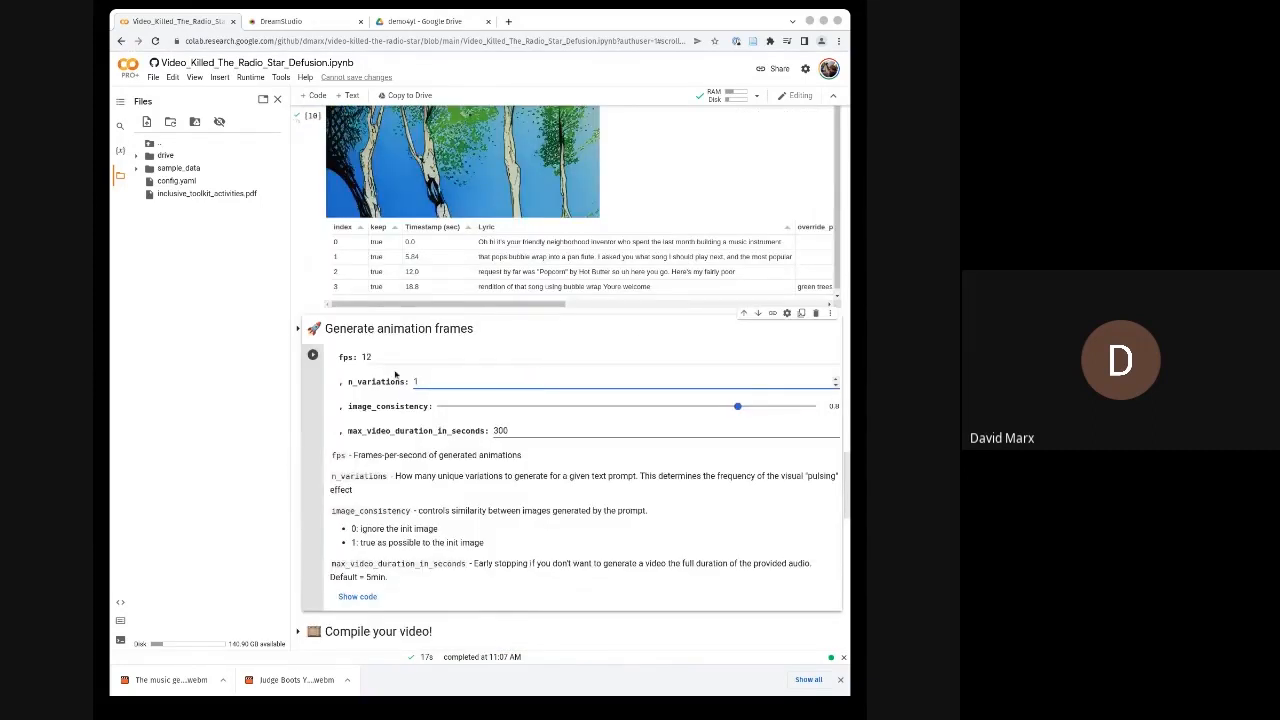
# Run animation frame generation and review the init image output showing the popcorn lyric's safety-filter hit.
pyautogui.scroll(3)
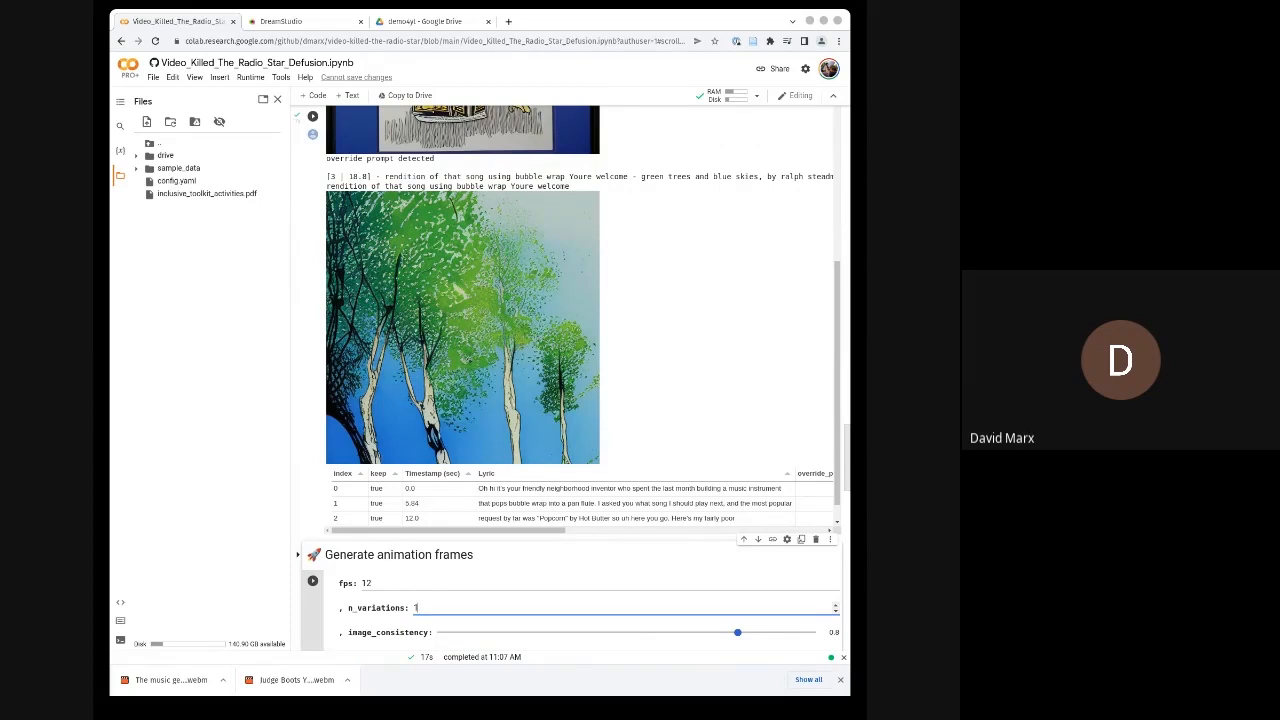
pyautogui.scroll(-3)
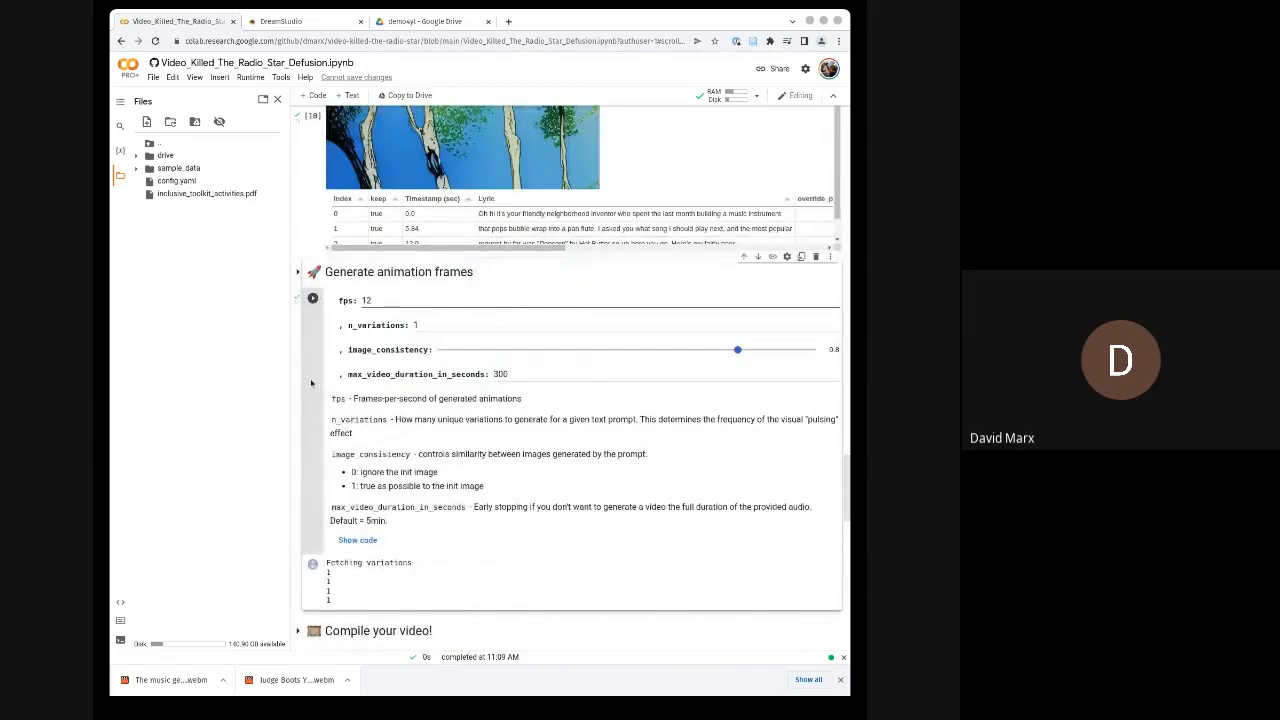
pyautogui.scroll(-3)
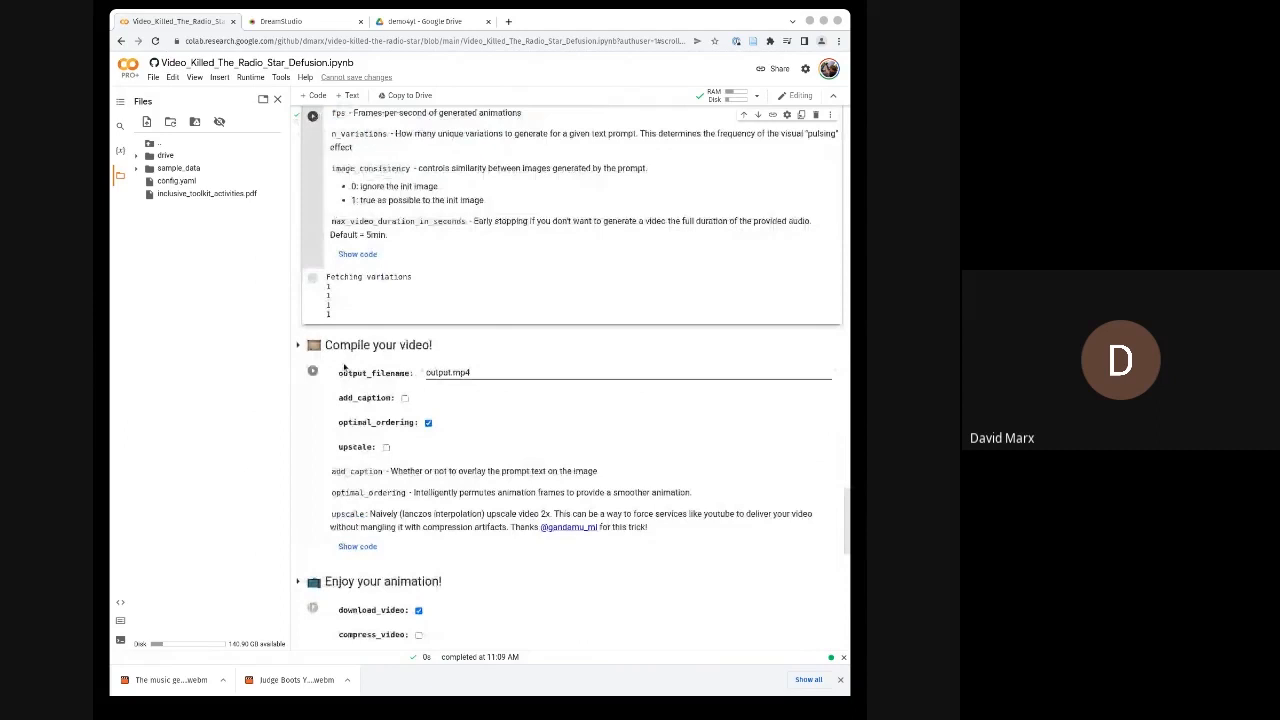
pyautogui.scroll(-3)
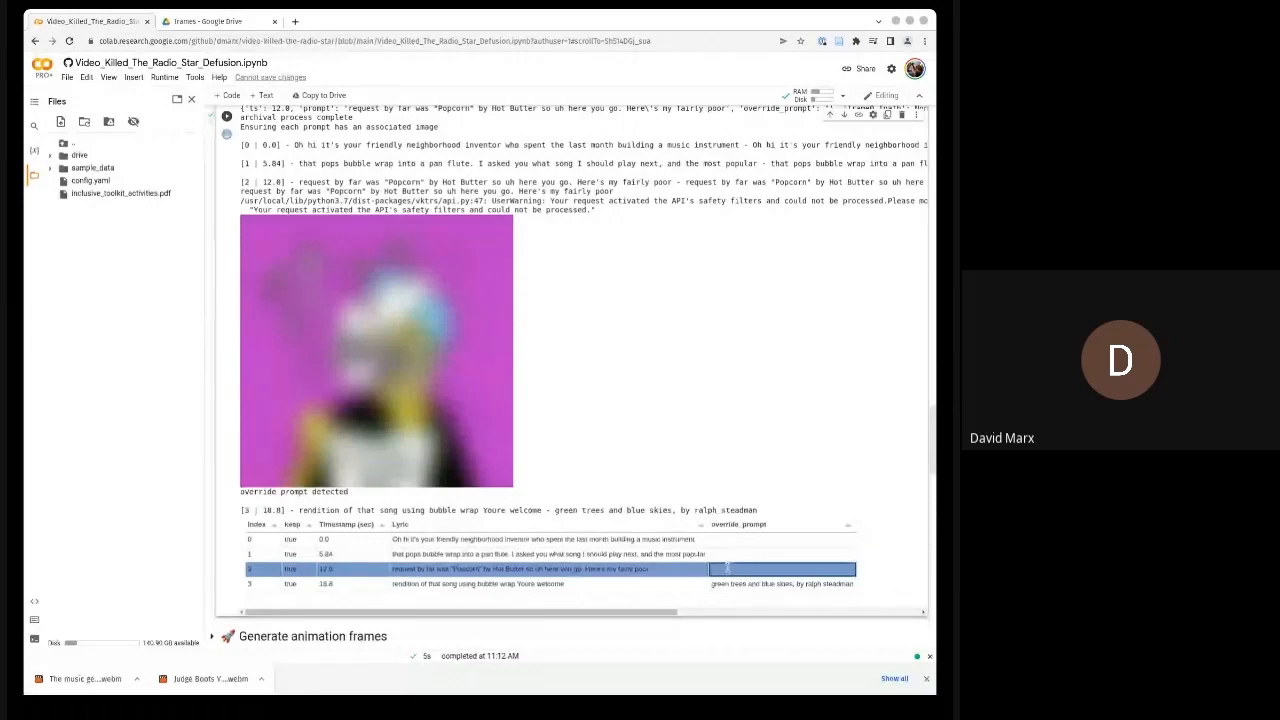
# Append ', by ralph steadman' to the popcorn override prompt and rerun init image generation.
pyautogui.scroll(3)
pyautogui.write('popcorn, popcorn, popcorn')
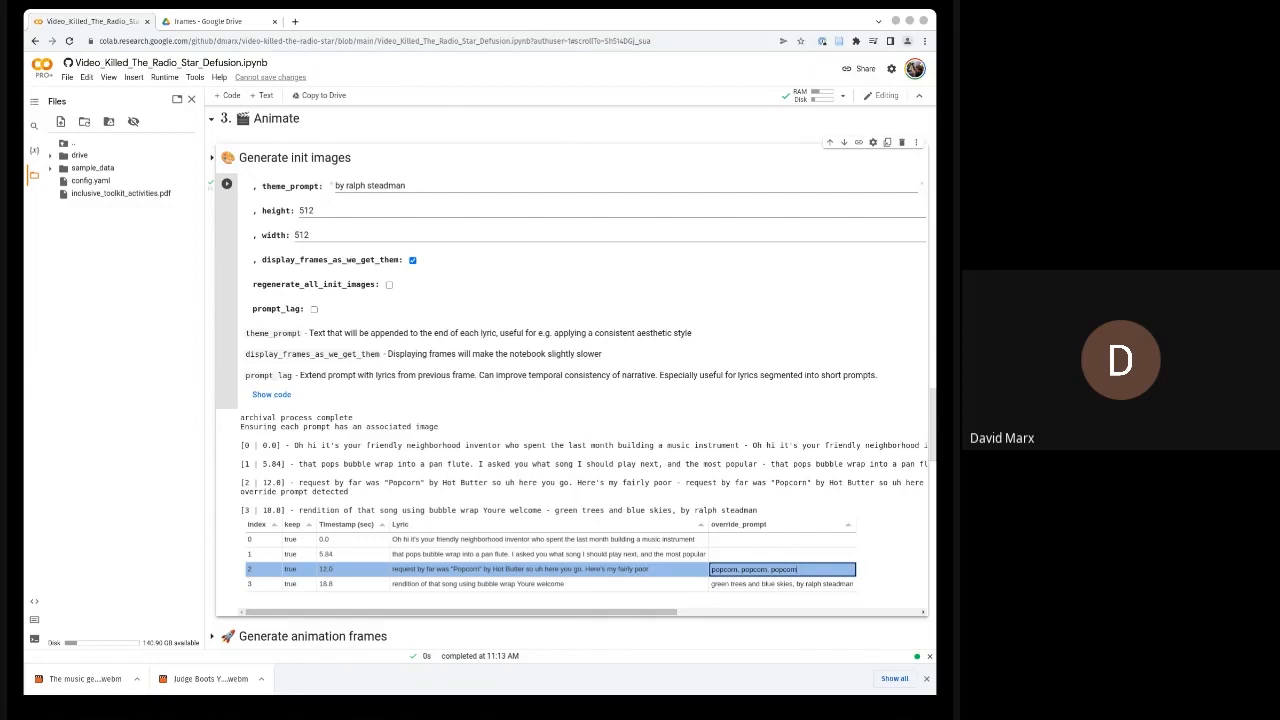
pyautogui.write(', by ralph stead')
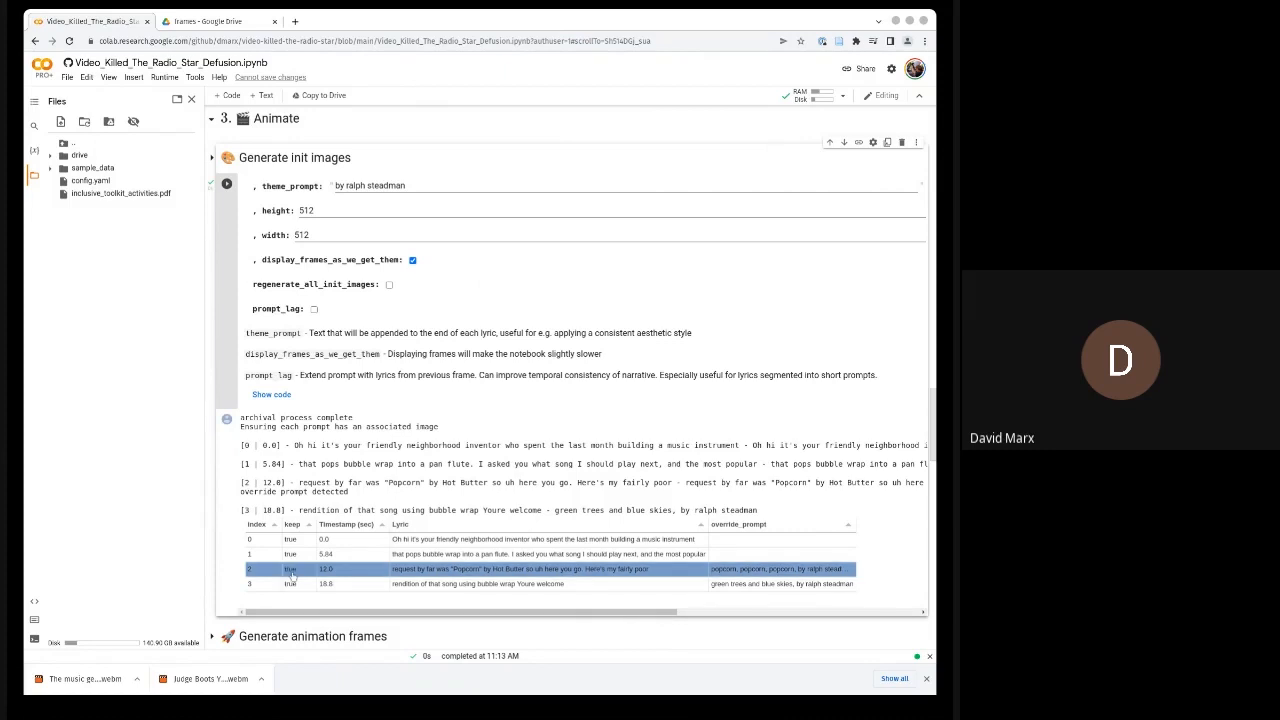
pyautogui.click(290, 568)
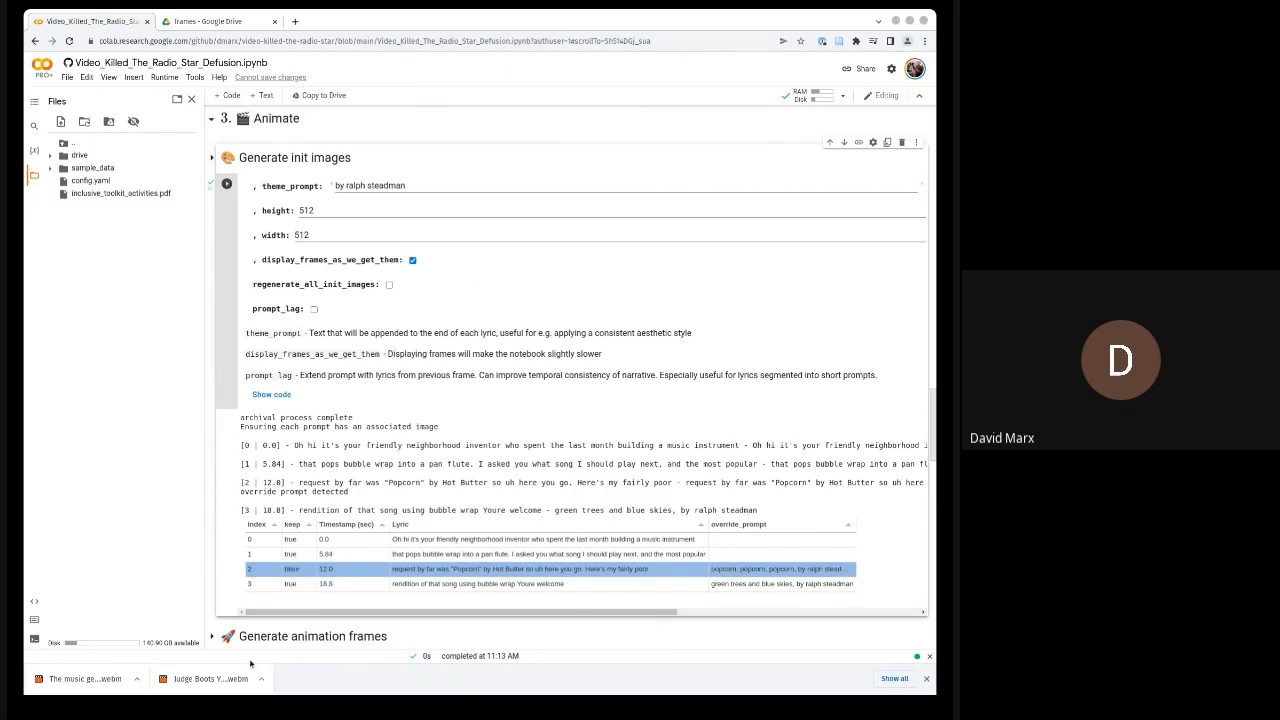
pyautogui.click(228, 184)
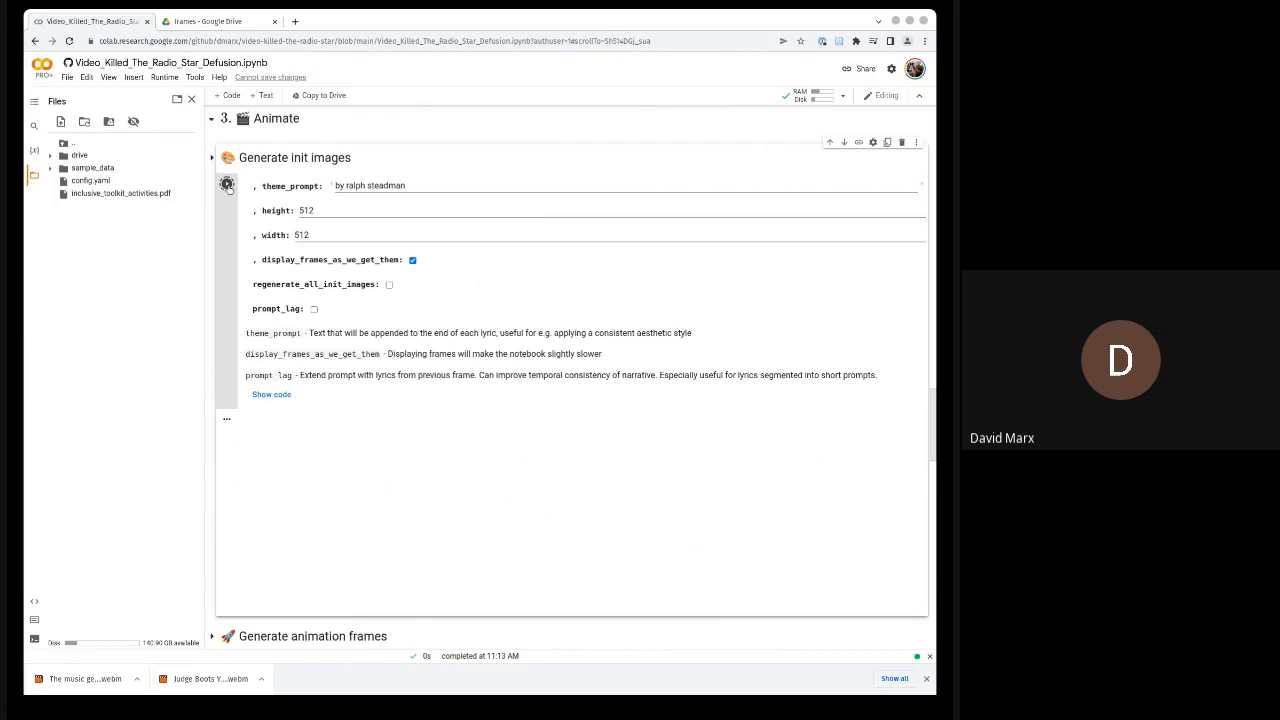
pyautogui.scroll(-3)
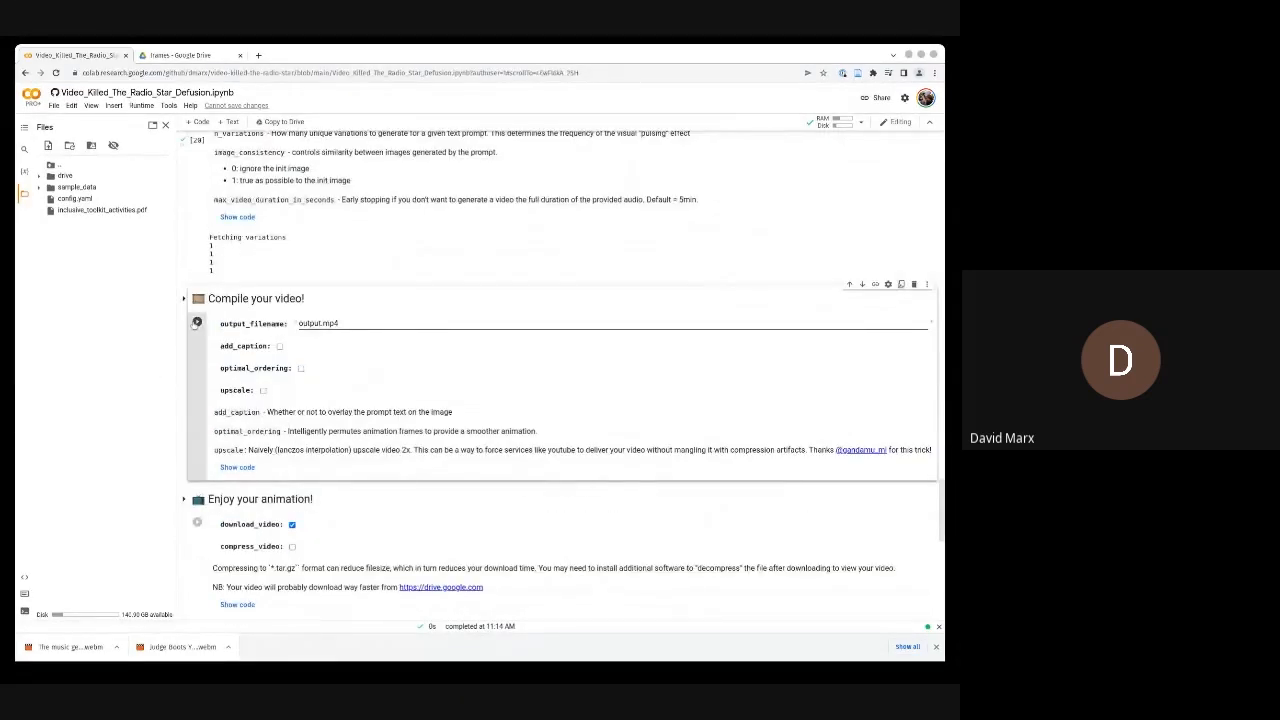
# Compile the frames into output.mp4 and bring up the finished video player.
pyautogui.click(196, 322)
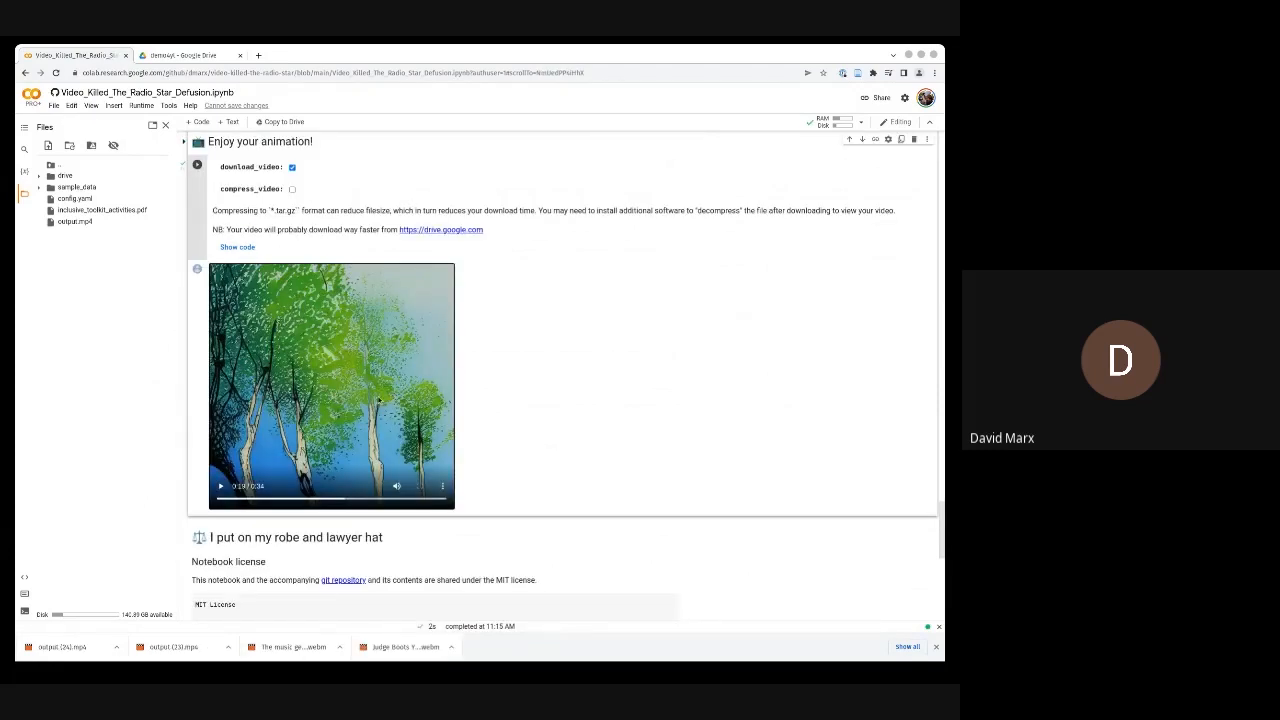
pyautogui.scroll(3)
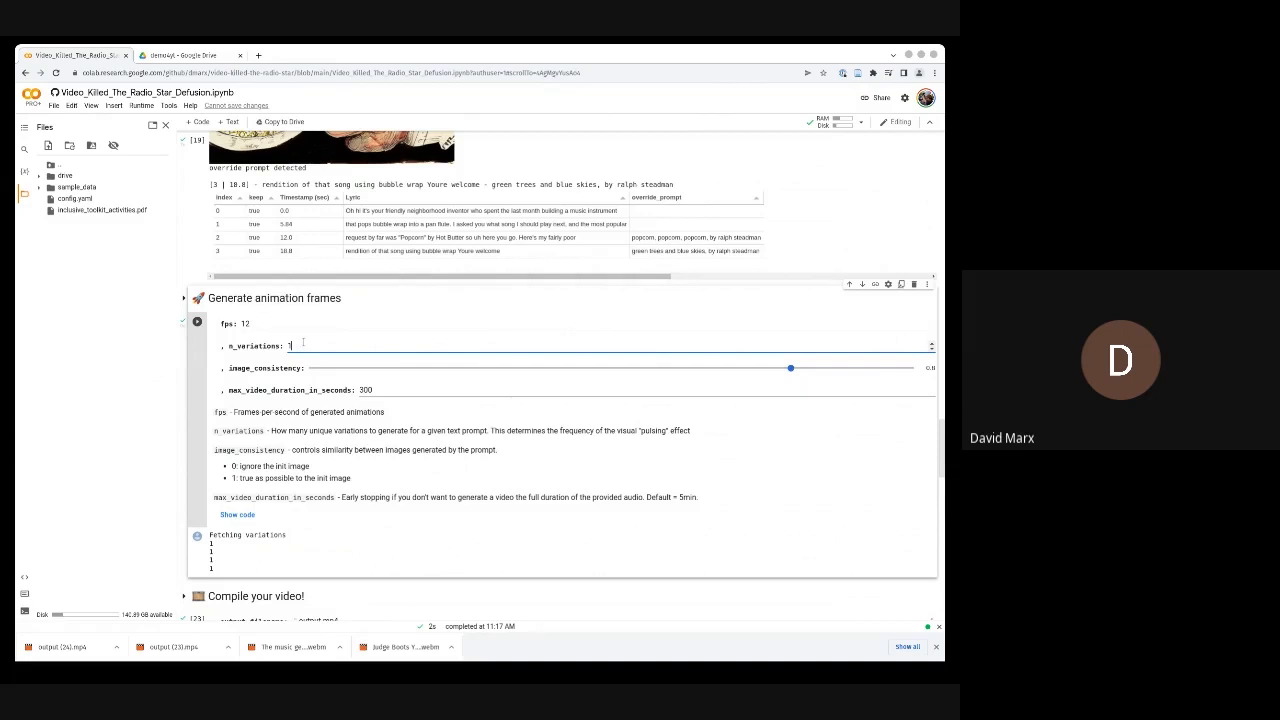
# Set n_variations to 5 and generate animation frames, ending in an API gRPC error.
pyautogui.write('5')
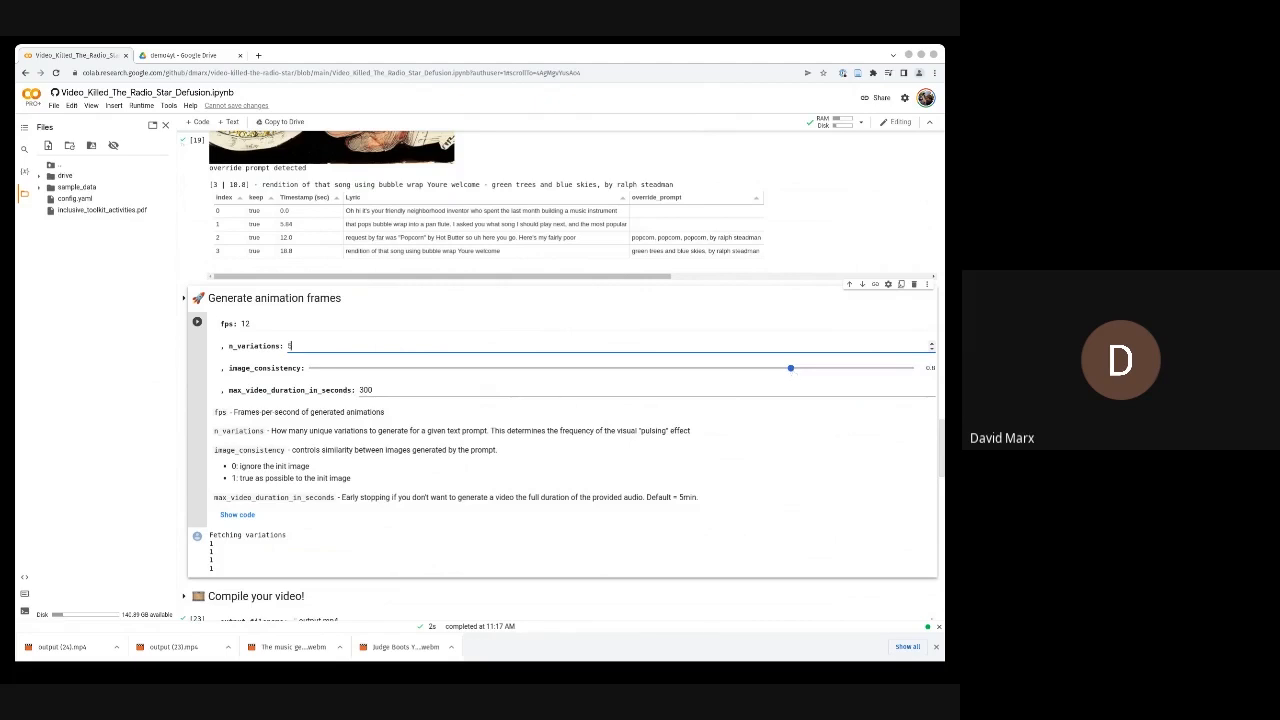
pyautogui.write('5')
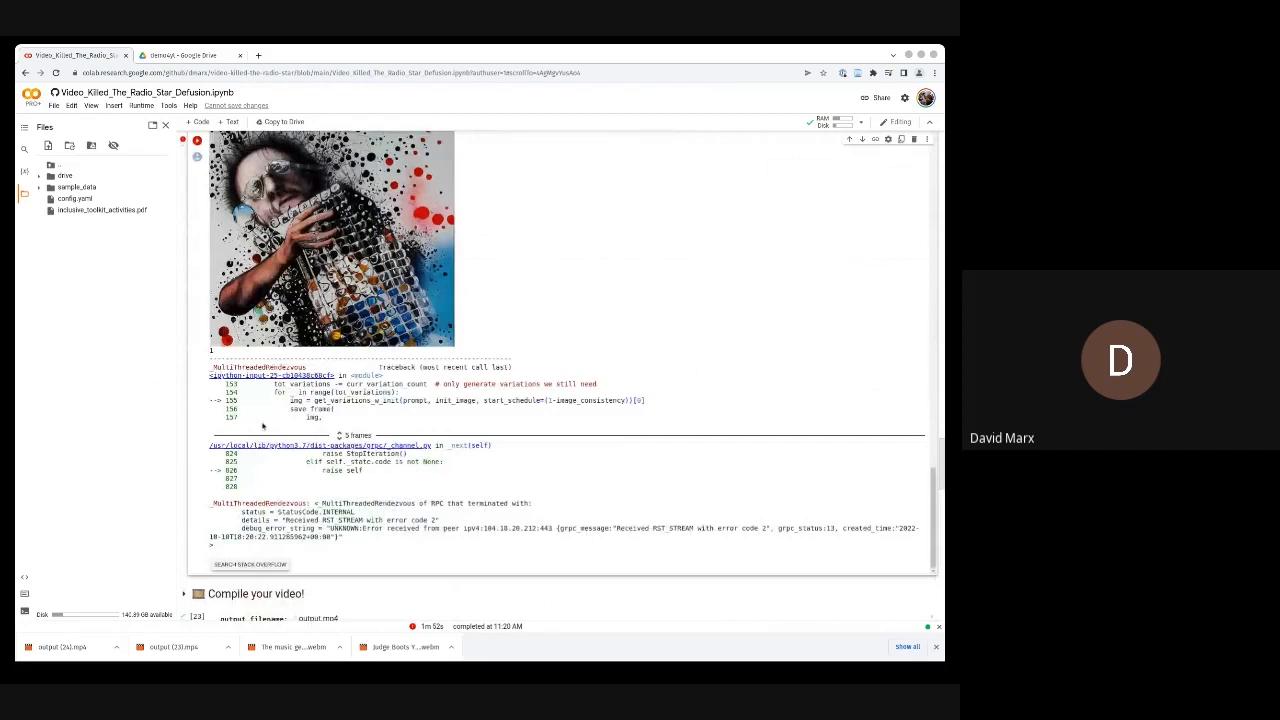
# Rerun frame generation for popcorn-eating variations and enable add_caption for output.mp4.
pyautogui.click(196, 140)
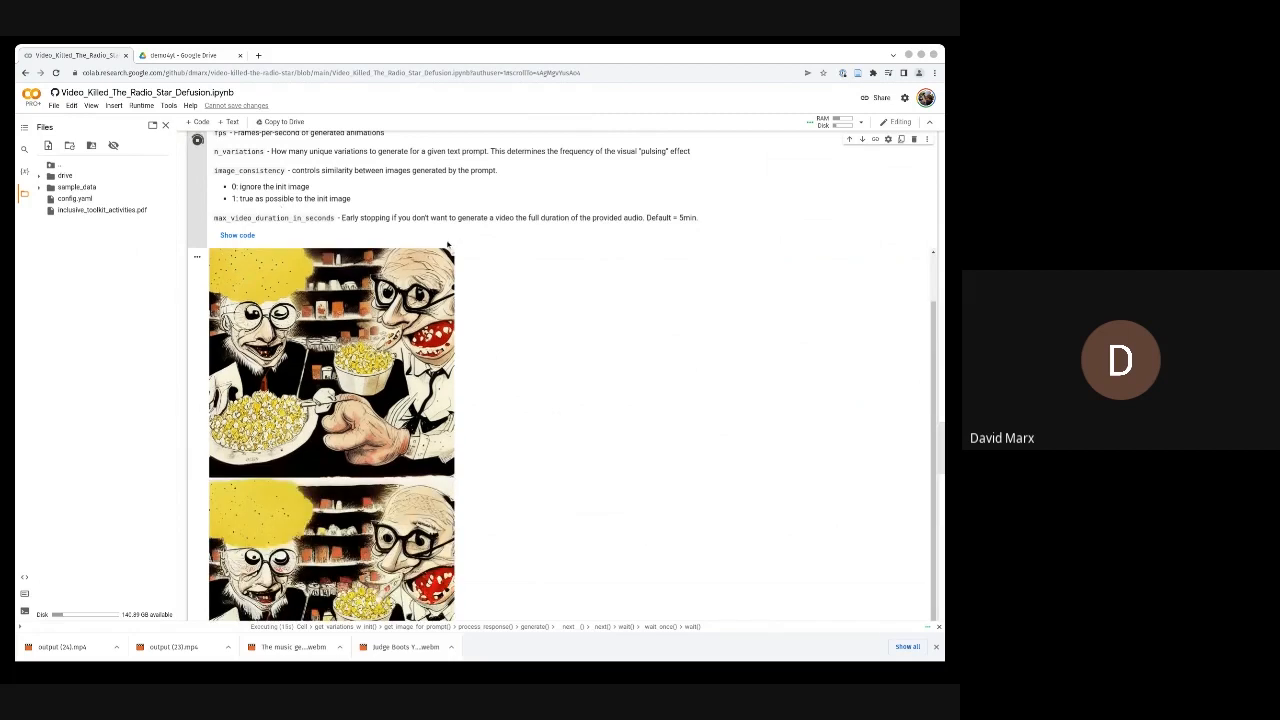
pyautogui.moveTo(548, 424)
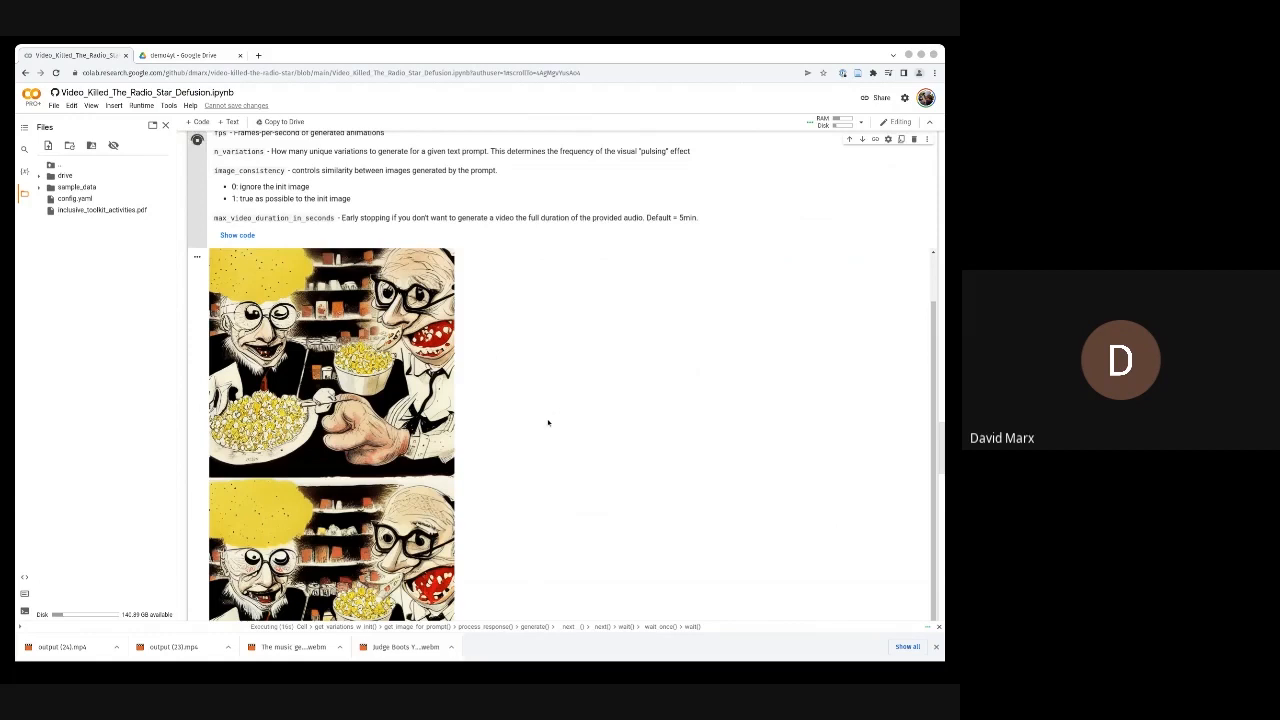
pyautogui.scroll(-3)
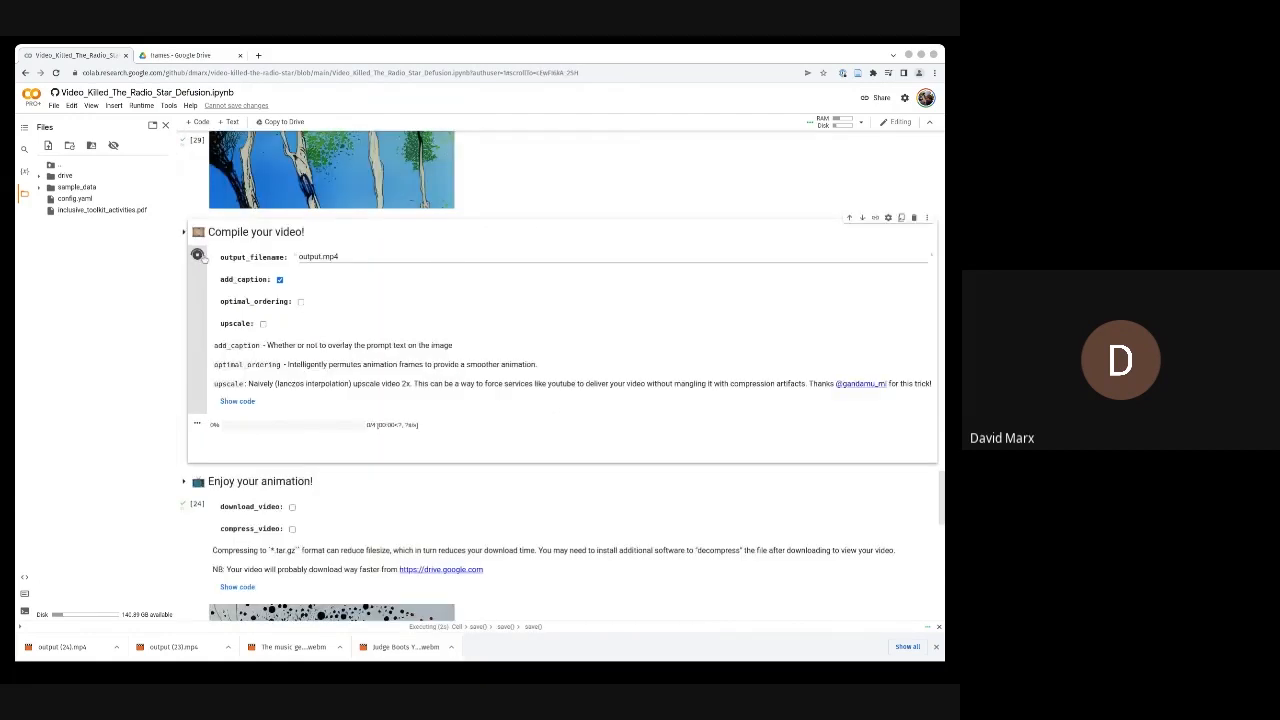